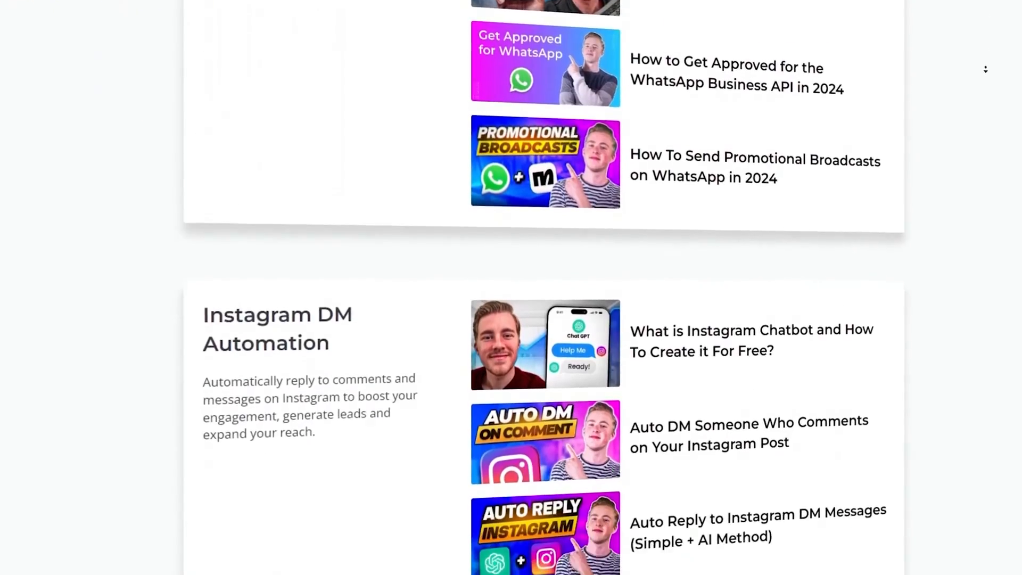
# Start a Manychat account with Continue With Facebook and approve the requested access
pyautogui.scroll(-3)
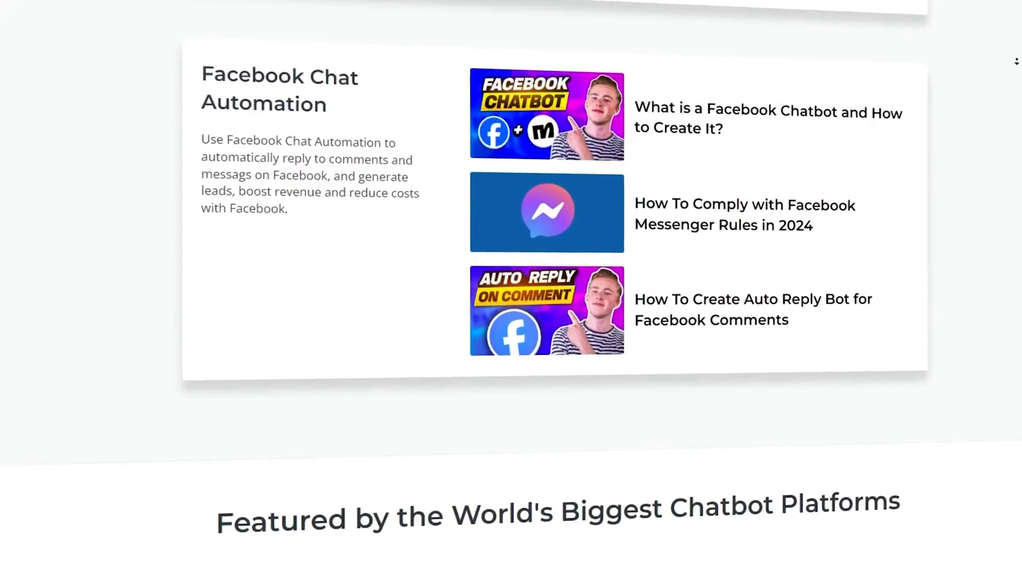
pyautogui.scroll(-3)
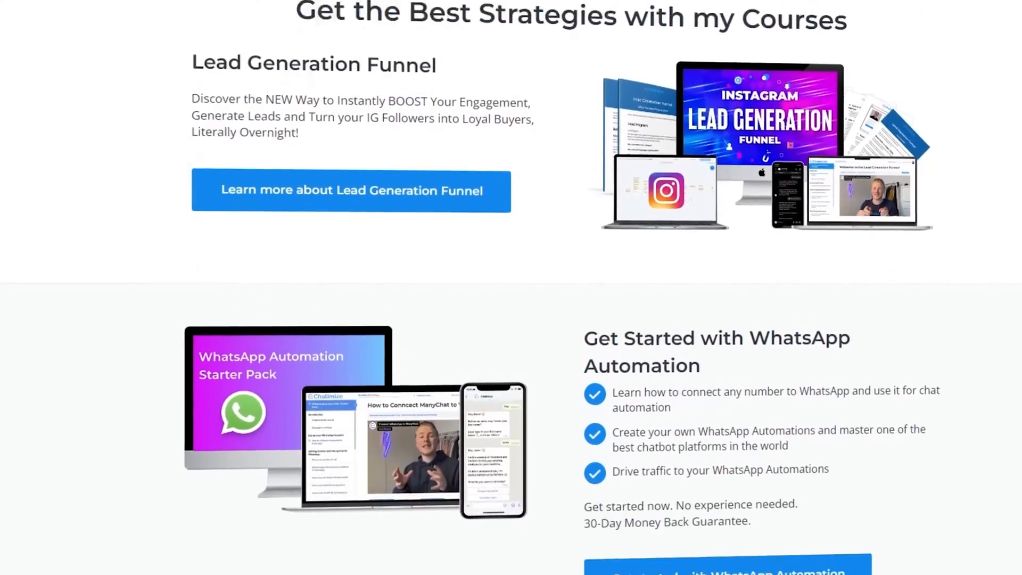
pyautogui.scroll(-3)
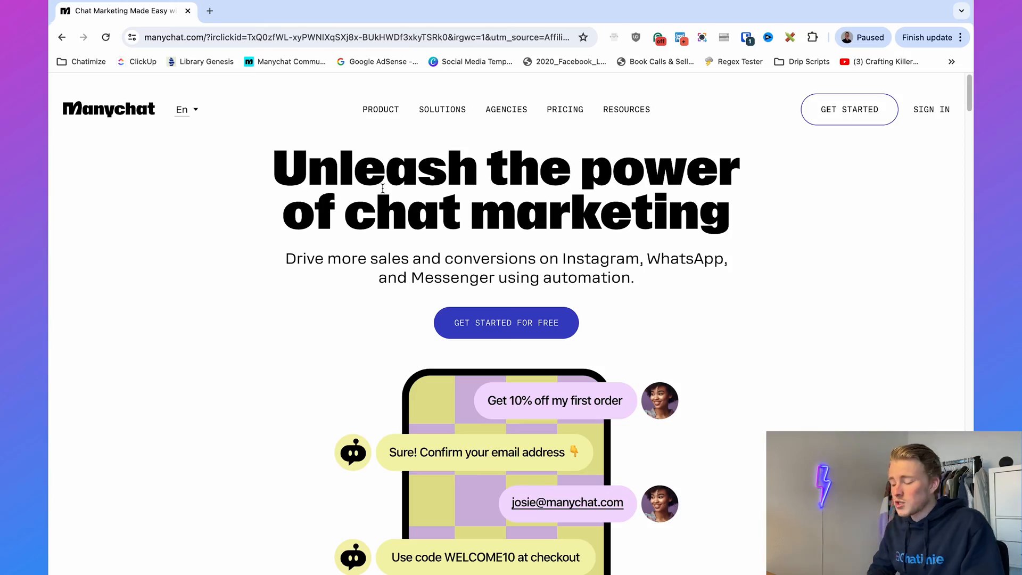
pyautogui.click(849, 109)
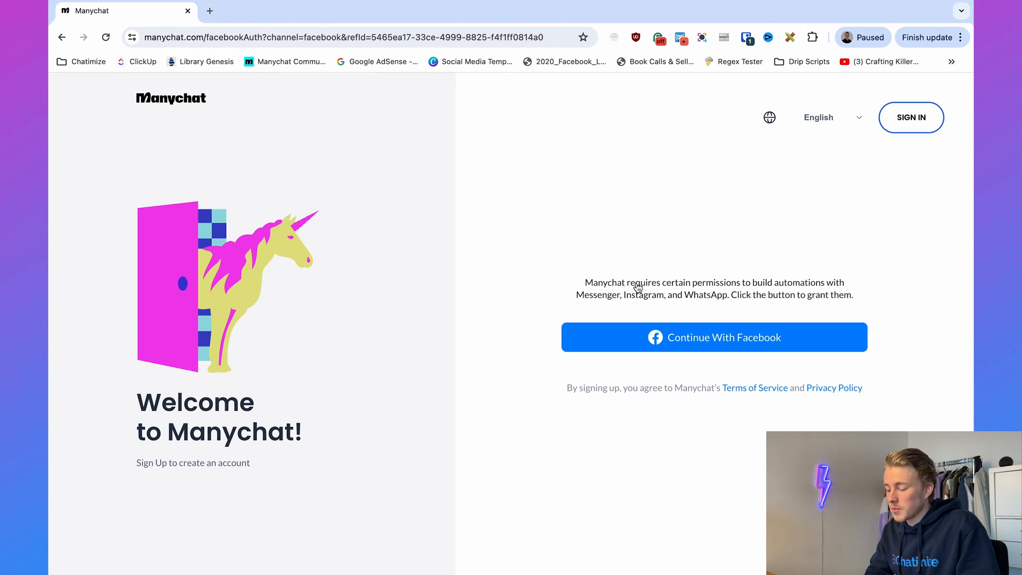
pyautogui.click(713, 338)
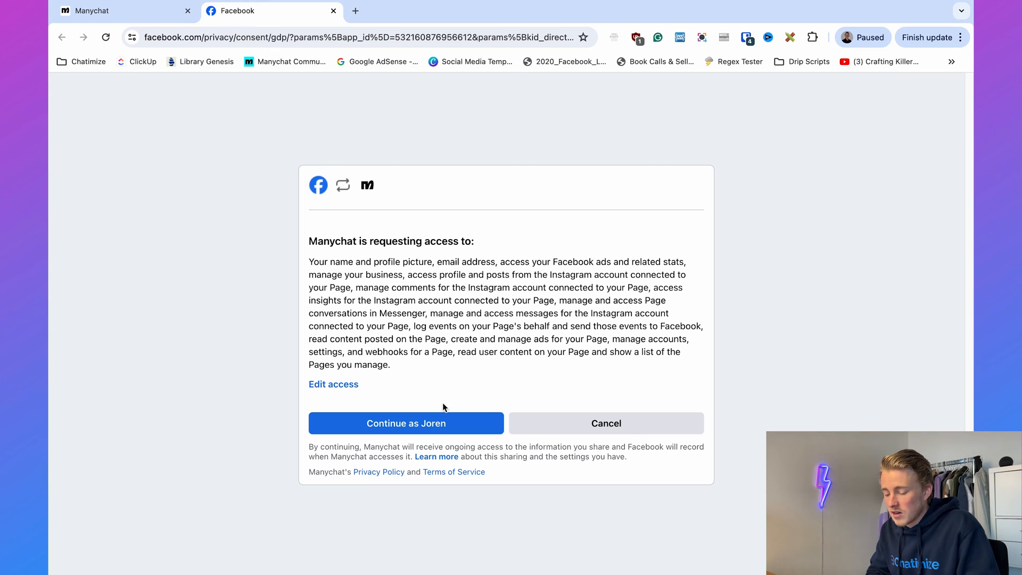
pyautogui.click(406, 422)
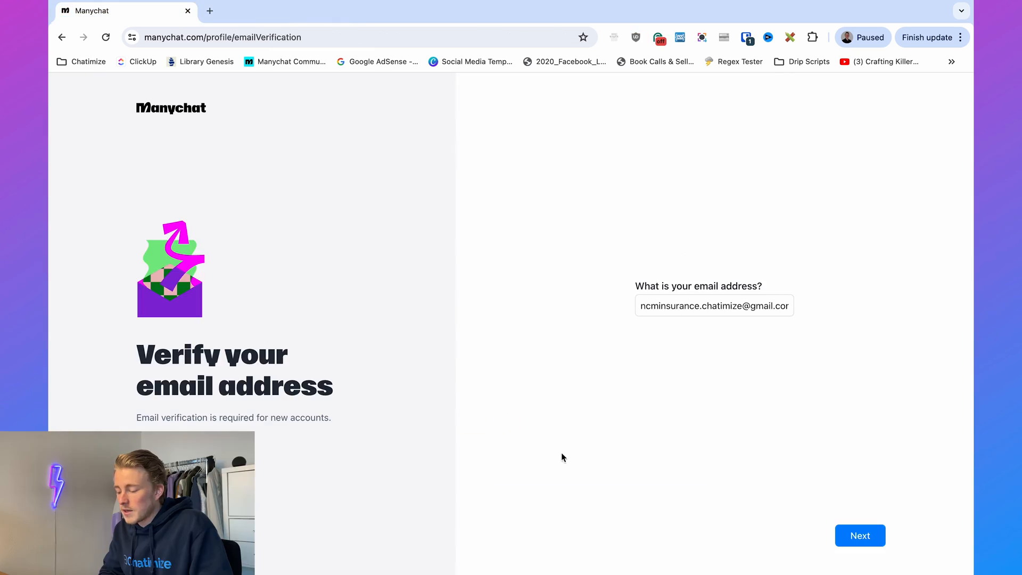
pyautogui.moveTo(702, 344)
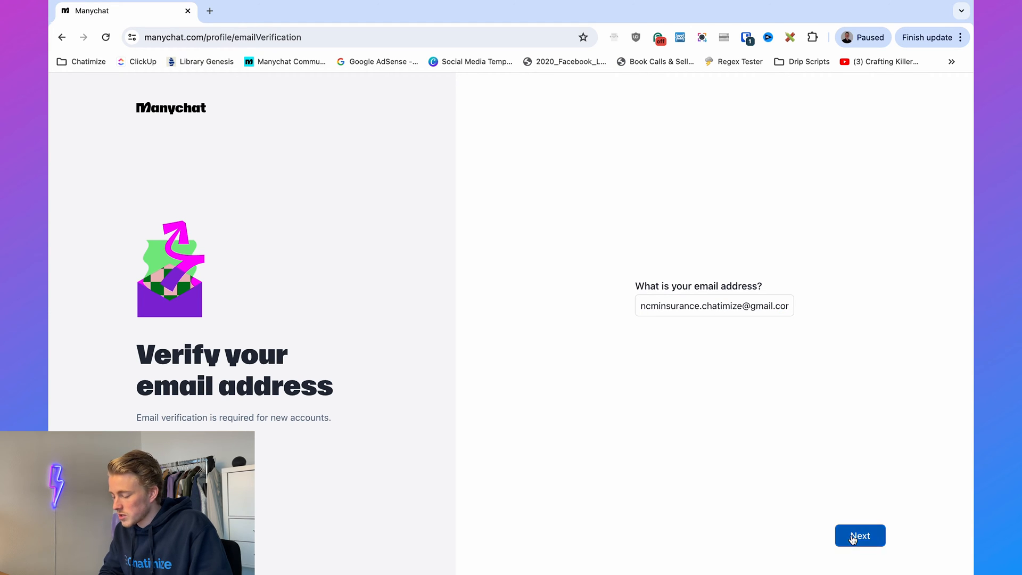
# Submit the email for verification and return with the code copied from Gmail
pyautogui.click(860, 536)
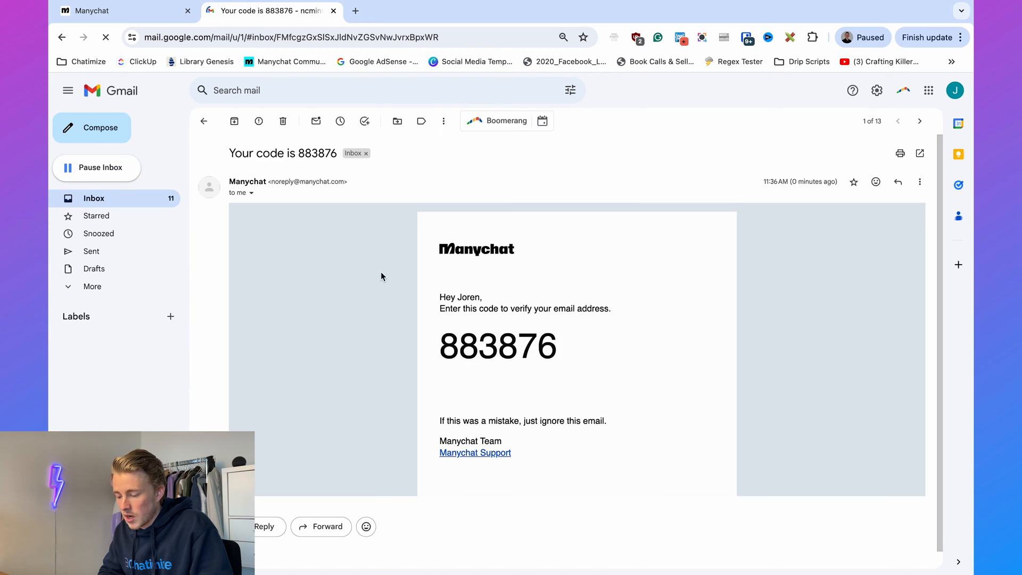
pyautogui.click(98, 11)
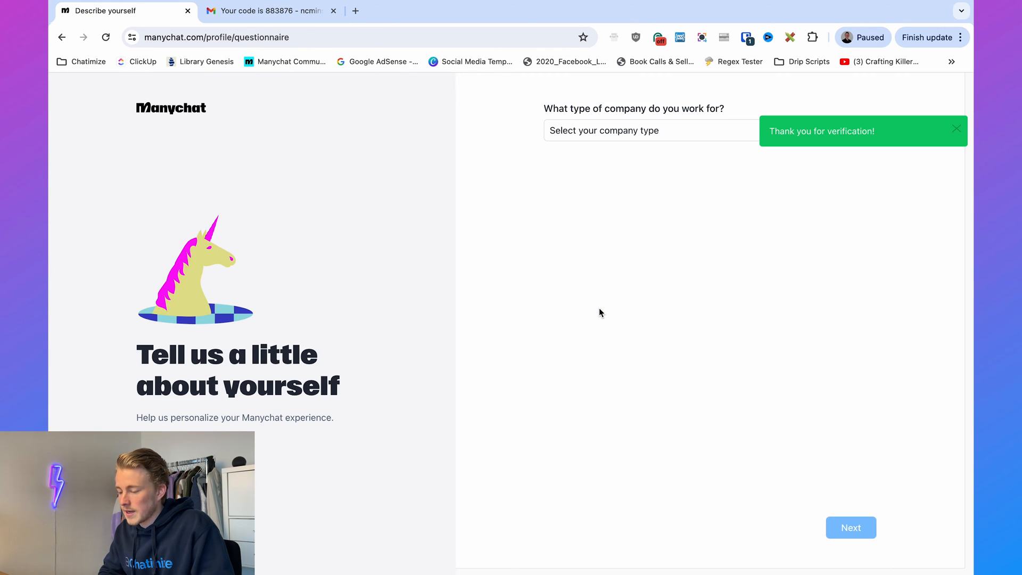
pyautogui.moveTo(623, 162)
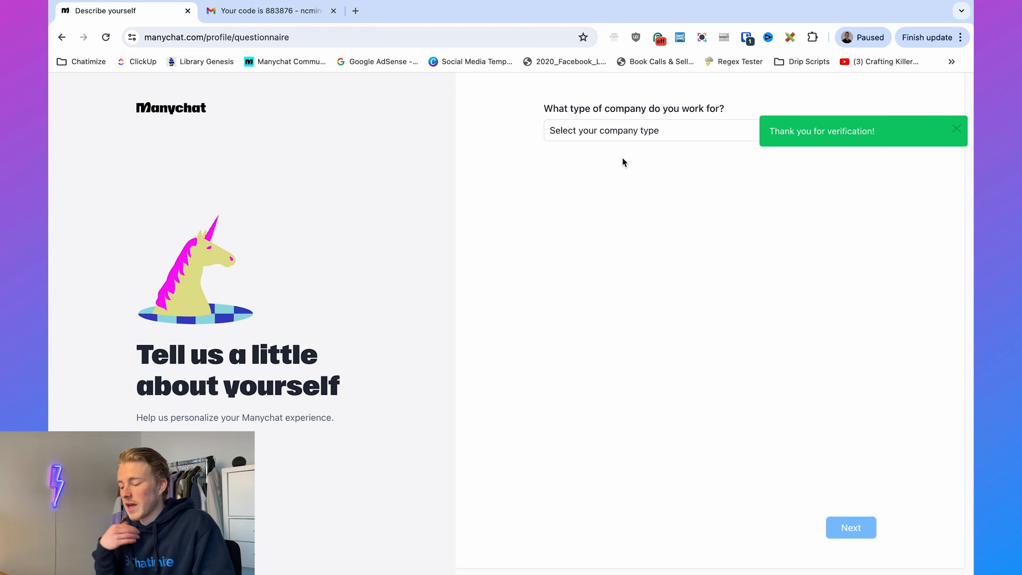
# Answer the profile as Business, Sales team, Medium (30-200) size and continue
pyautogui.click(649, 130)
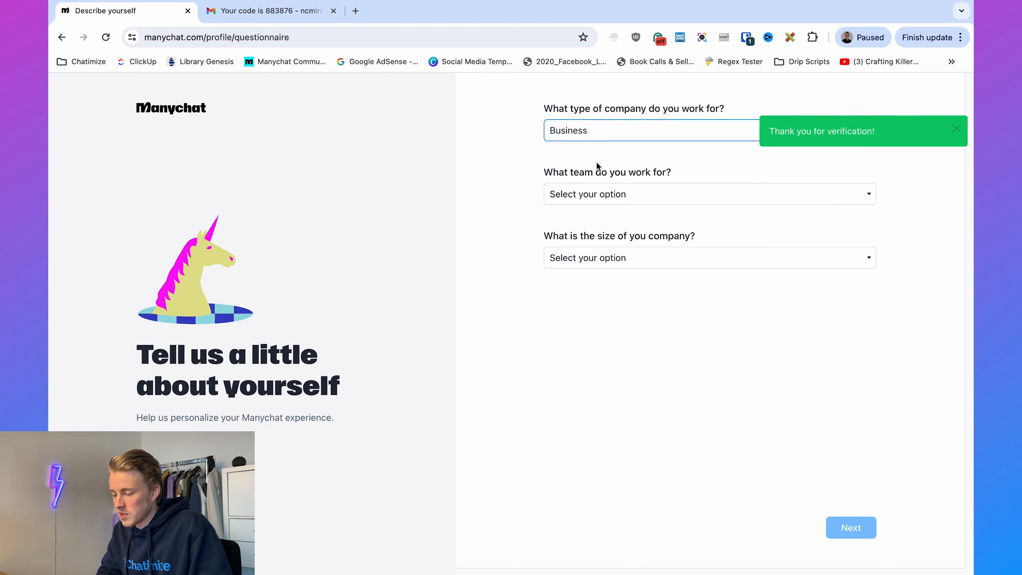
pyautogui.click(708, 258)
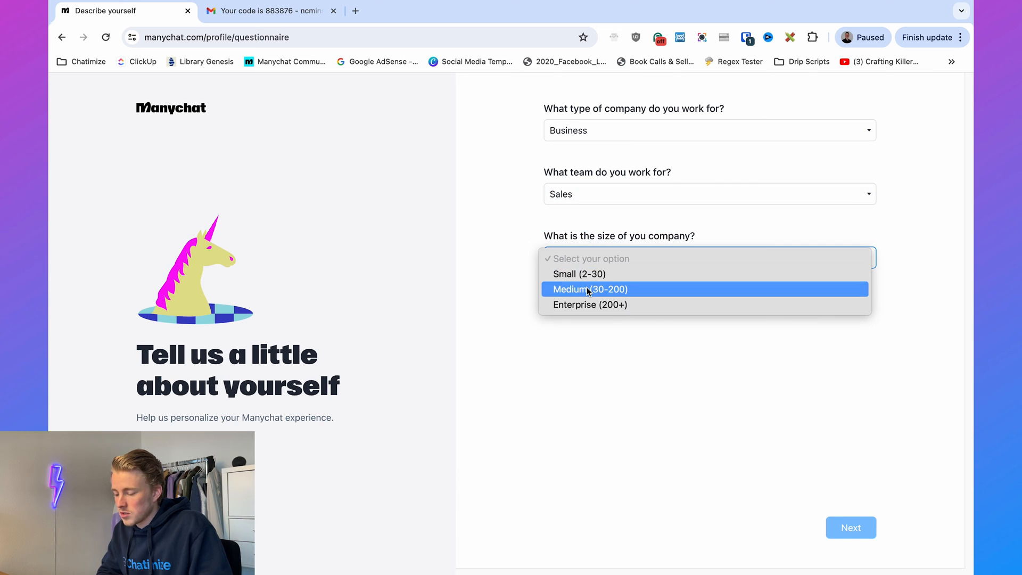
pyautogui.click(589, 288)
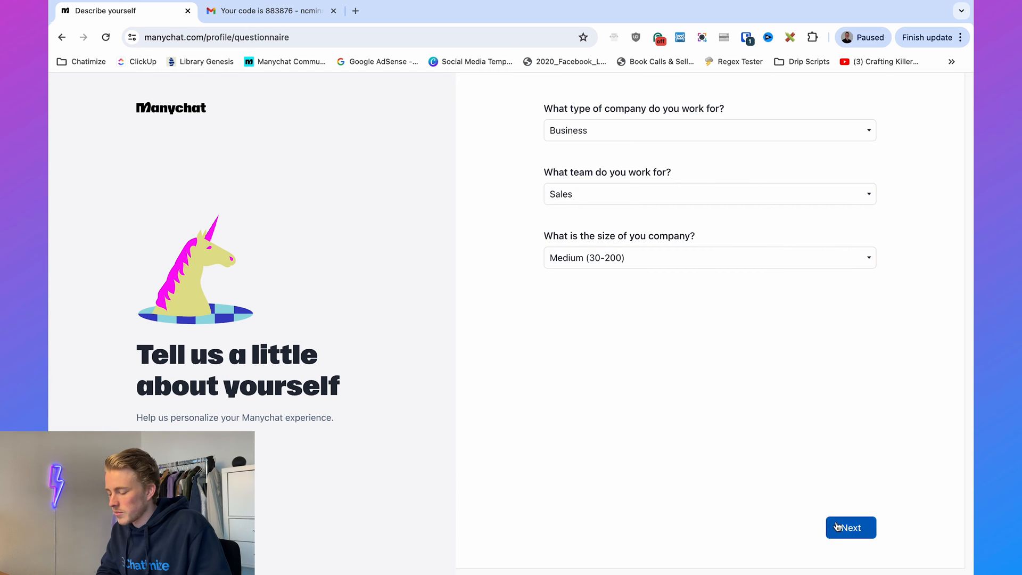
pyautogui.click(851, 527)
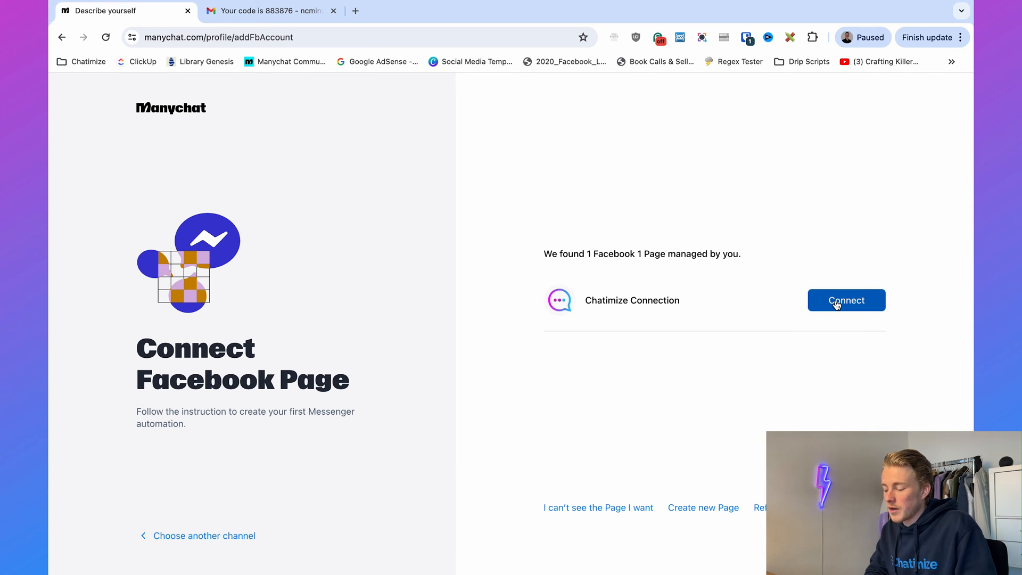
# Connect the Chatimize Connection Facebook page and wait for the success screen
pyautogui.click(846, 300)
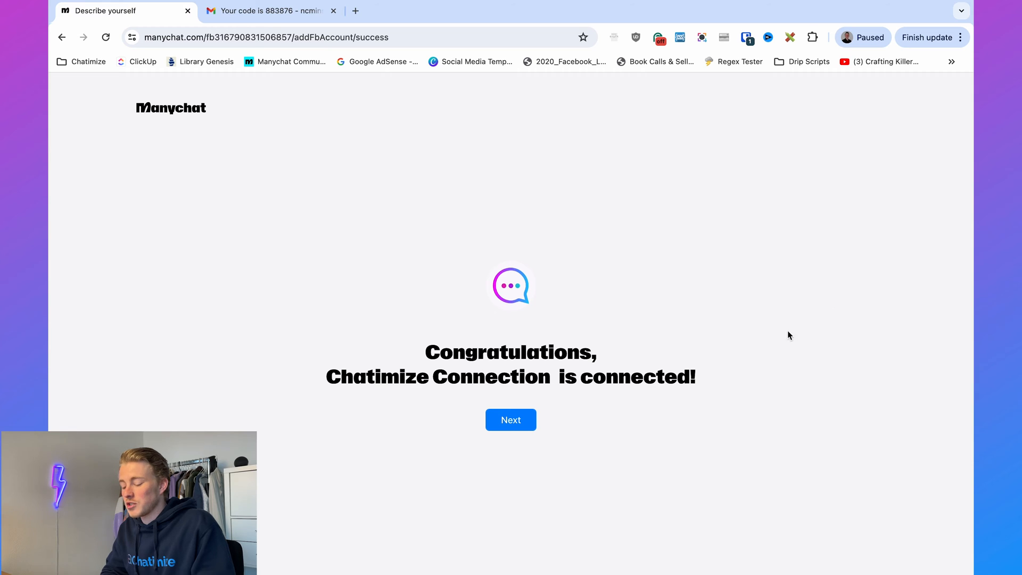
# Continue past the confirmation and answer the account purpose as Other with 'fdfdsfsdf'
pyautogui.click(510, 420)
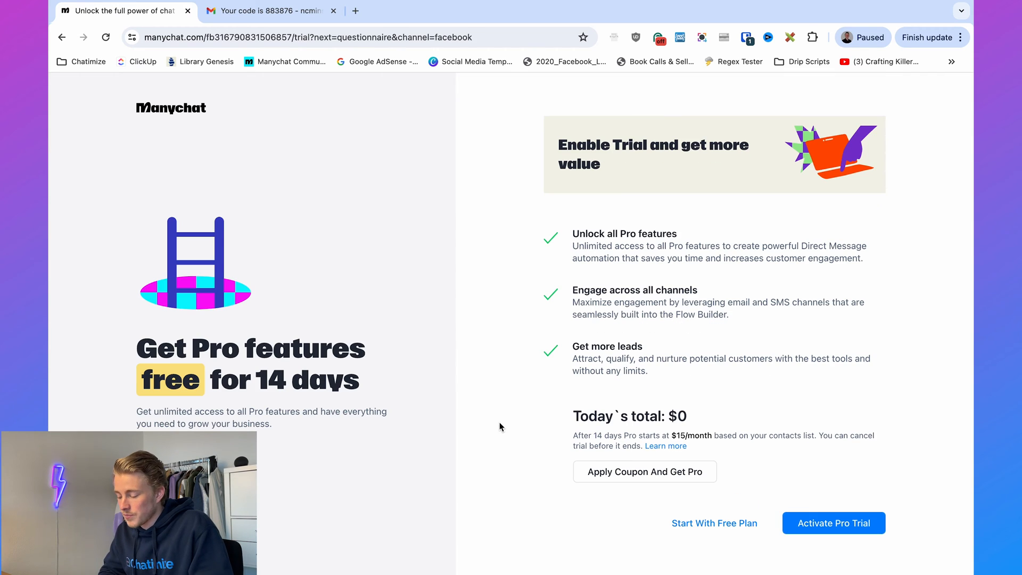
pyautogui.moveTo(873, 446)
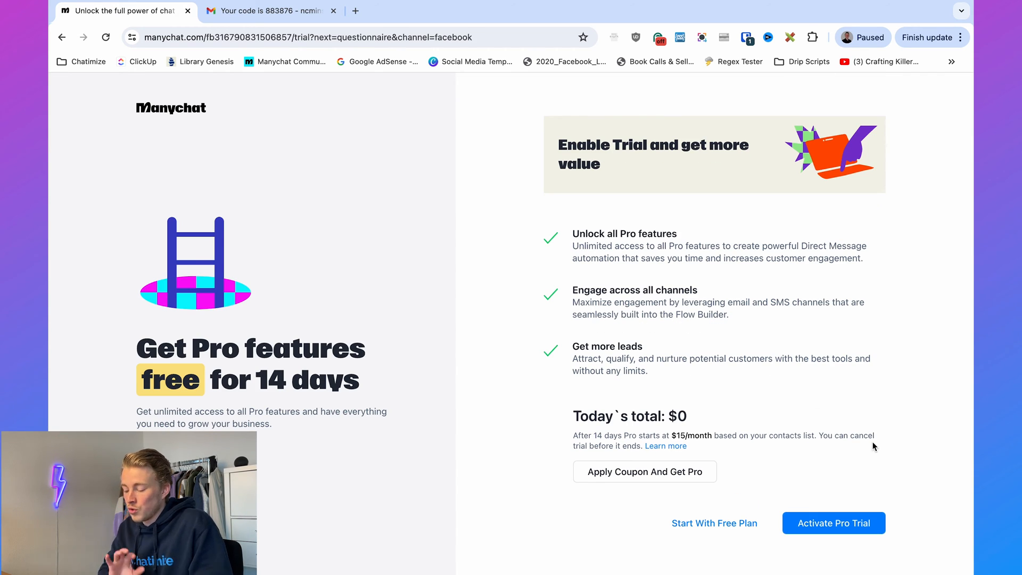
pyautogui.moveTo(773, 390)
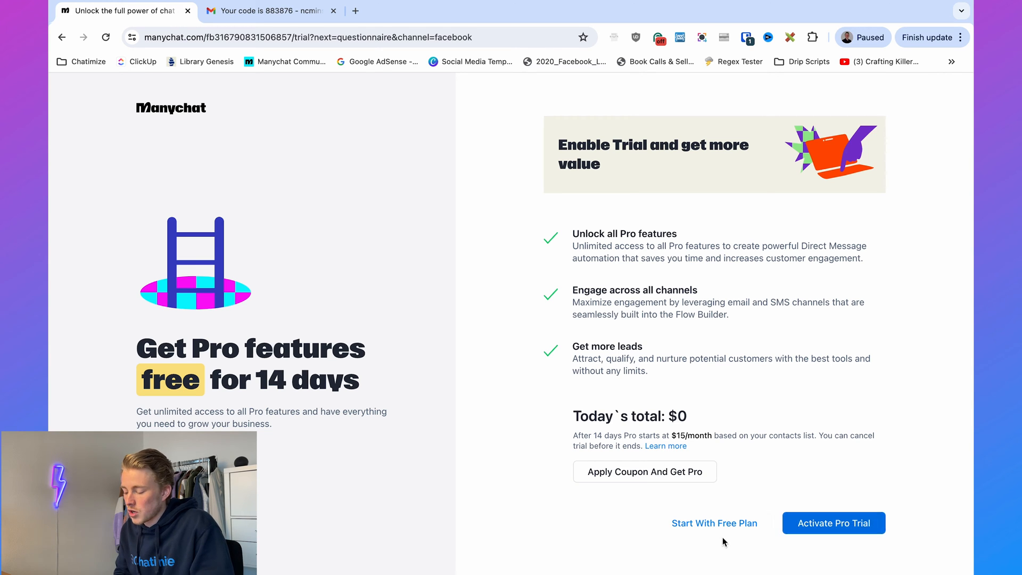
pyautogui.click(715, 523)
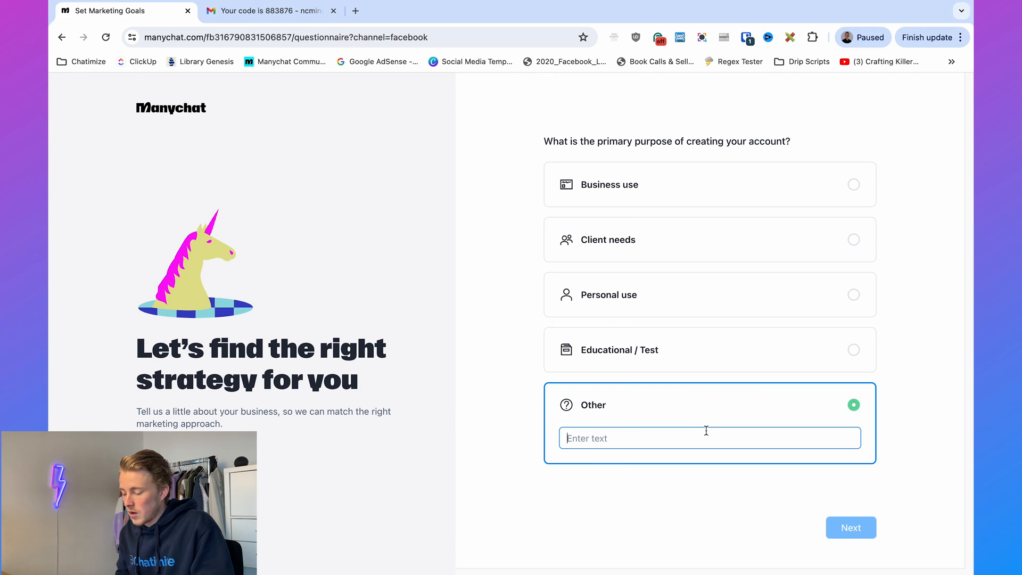
pyautogui.write('fdfdsfsdf')
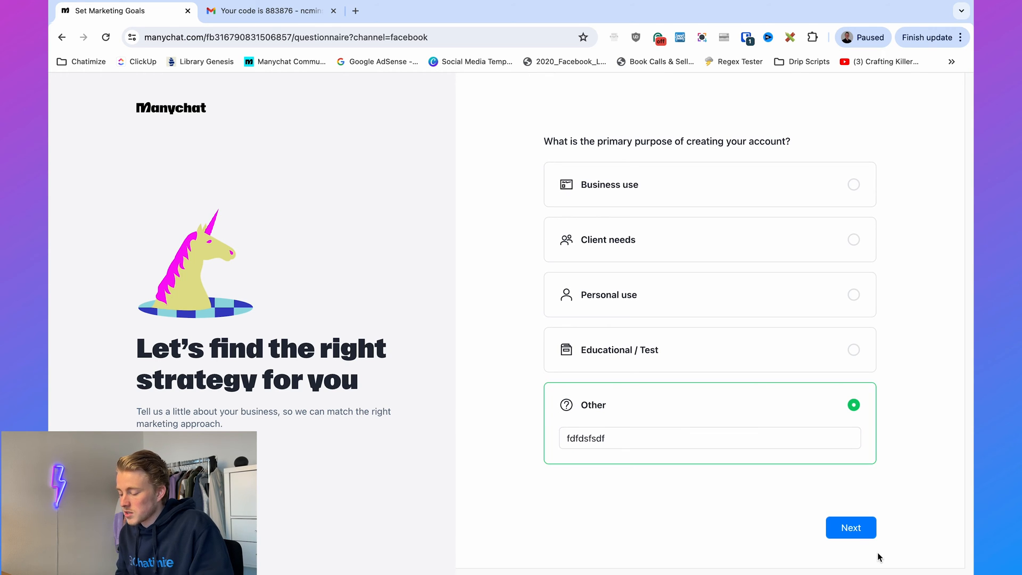
pyautogui.click(851, 527)
pyautogui.write('fds')
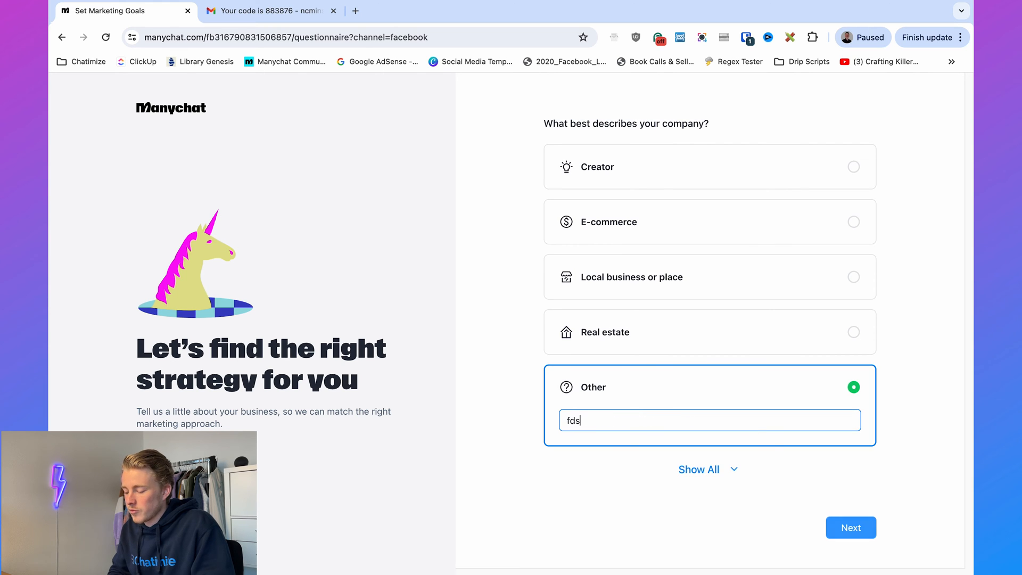
# Submit the company description and other-tools answer 'dfd' to reach the Home dashboard
pyautogui.click(698, 469)
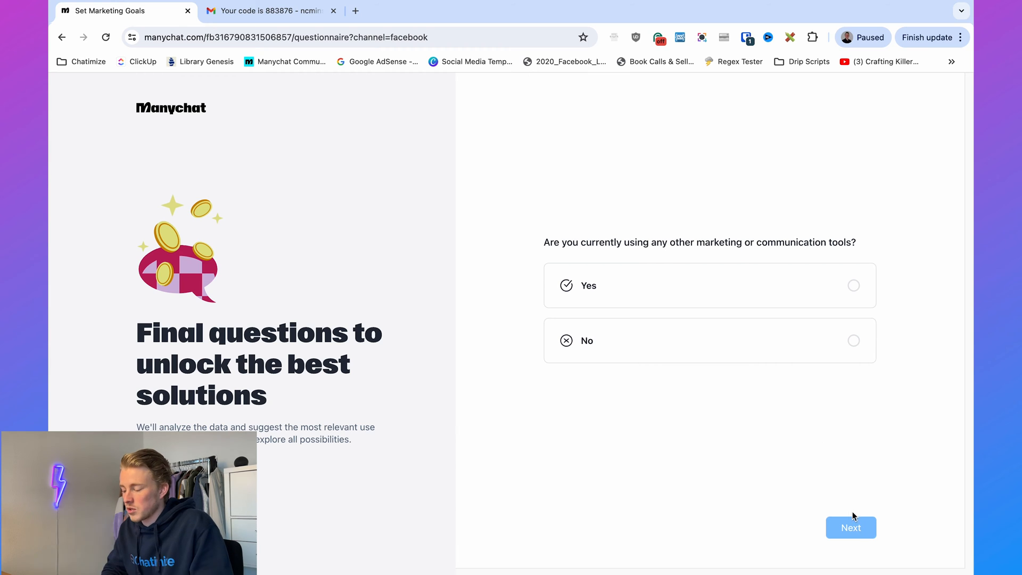
pyautogui.write('dfd')
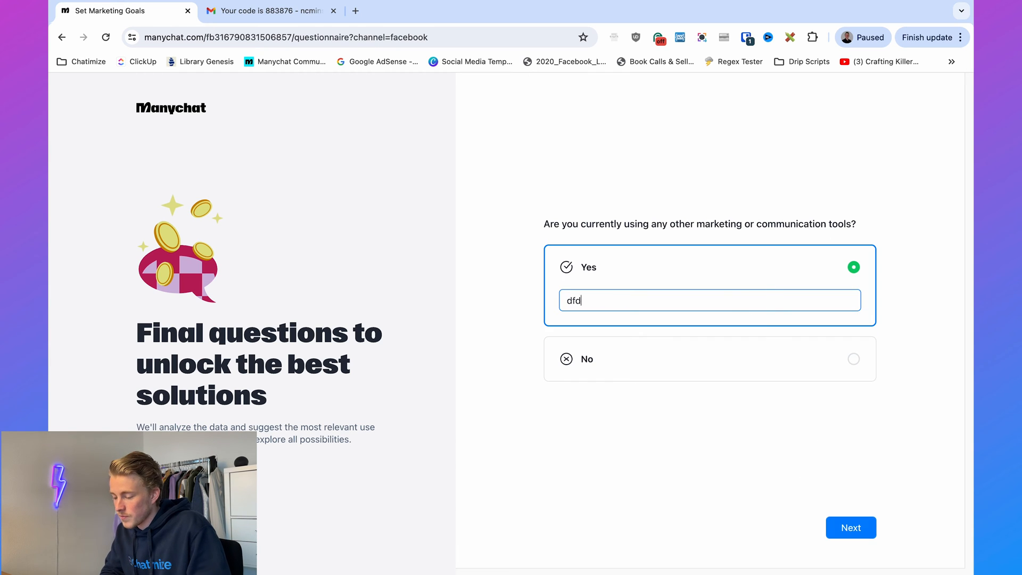
pyautogui.click(851, 527)
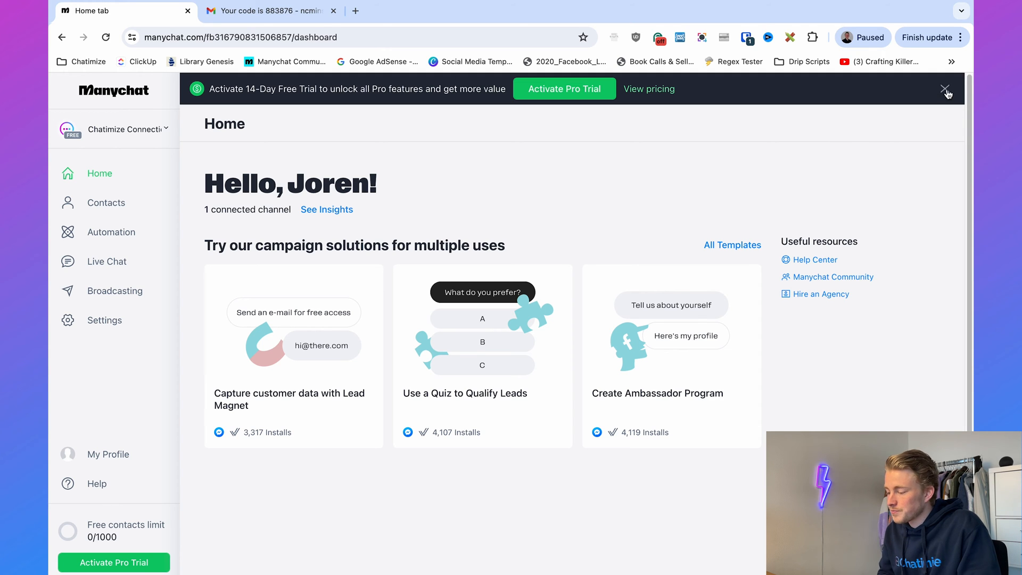
# Switch over to the Facebook tab showing the news feed home page
pyautogui.click(947, 89)
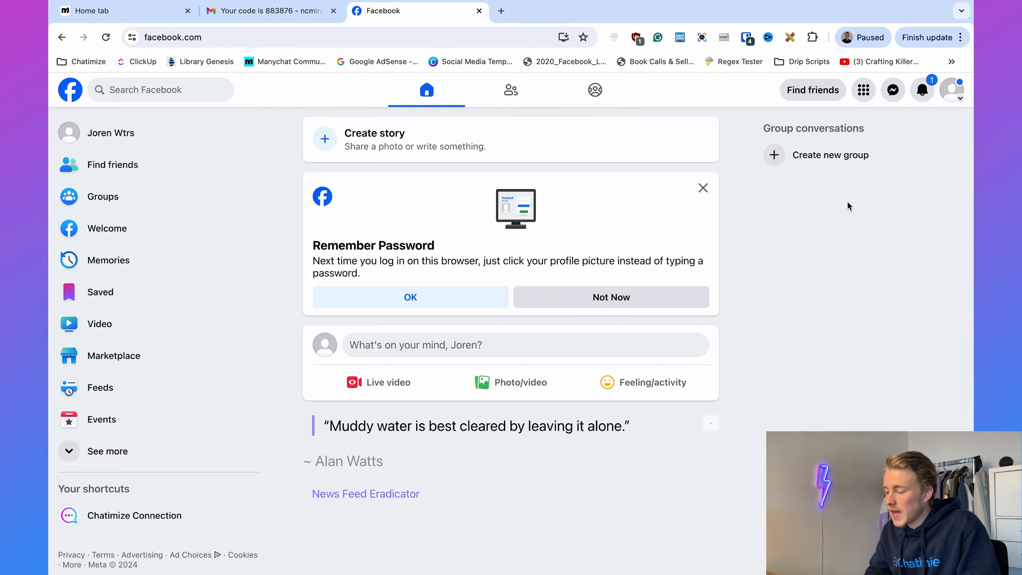
pyautogui.moveTo(951, 90)
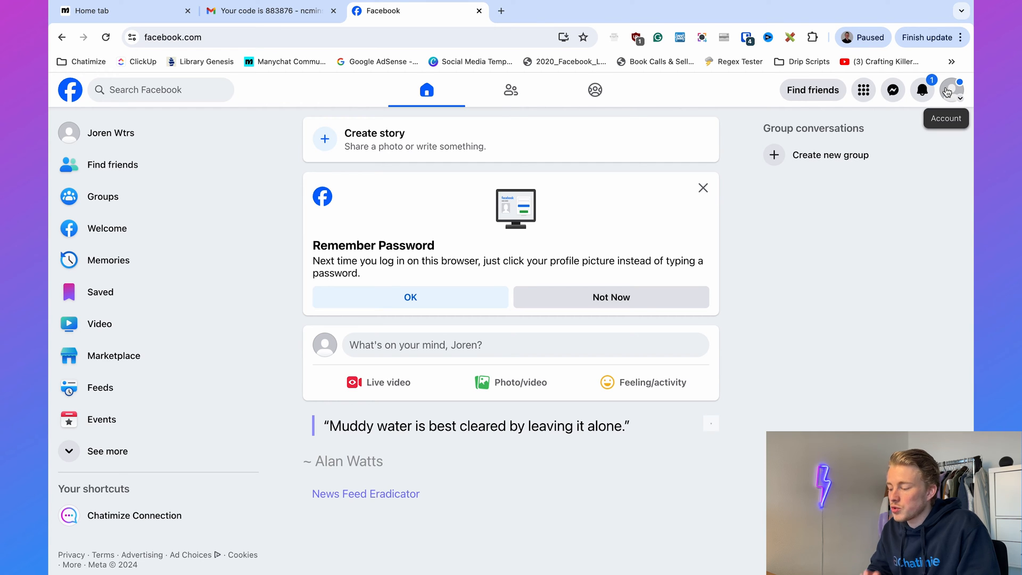
pyautogui.moveTo(212, 495)
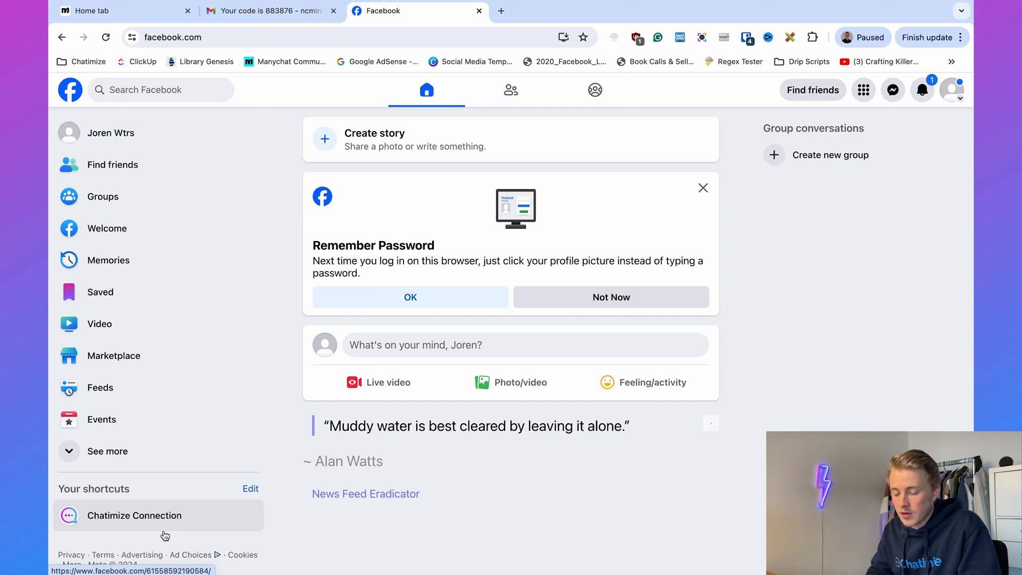
pyautogui.moveTo(952, 90)
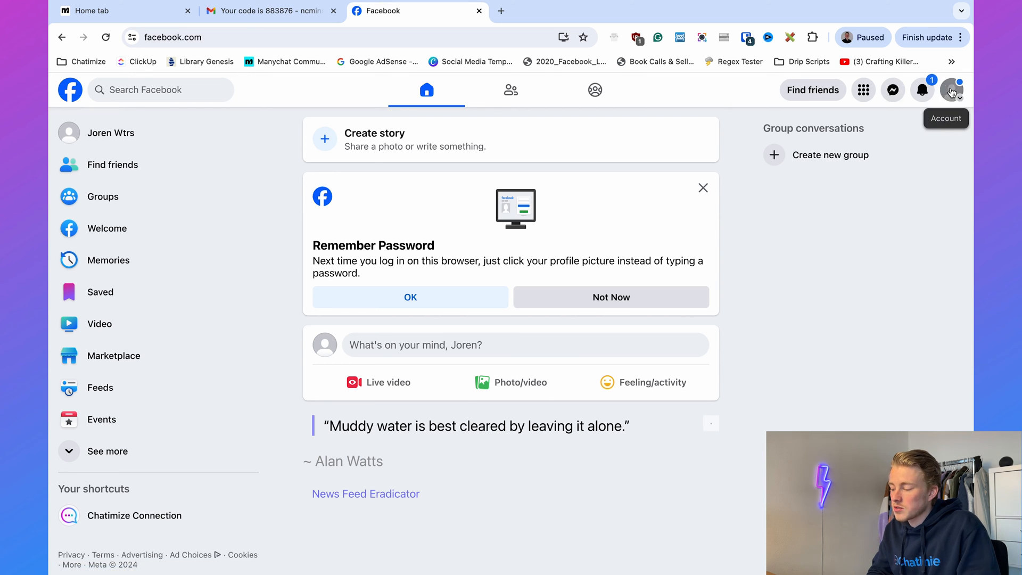
pyautogui.moveTo(873, 181)
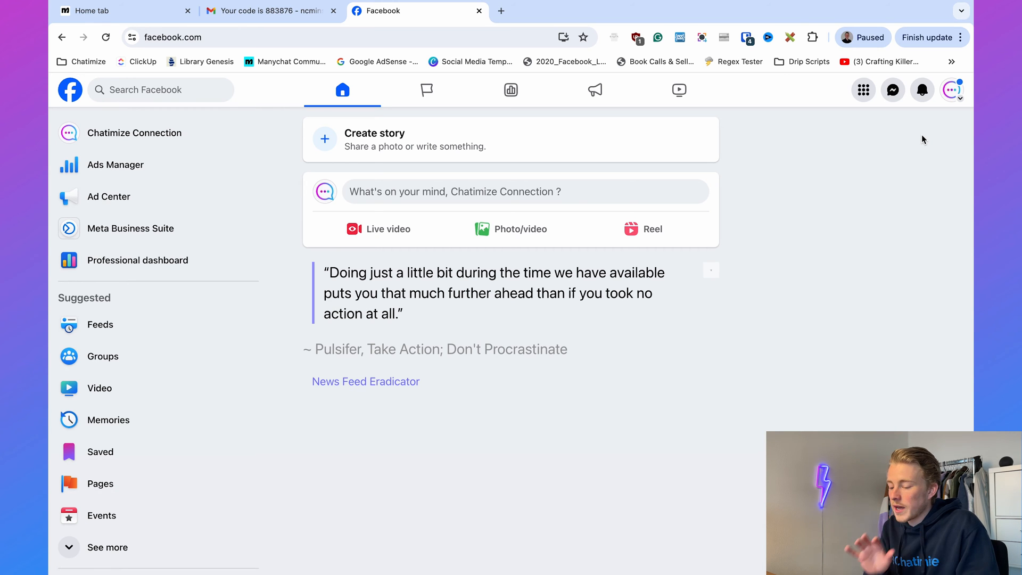
pyautogui.moveTo(951, 90)
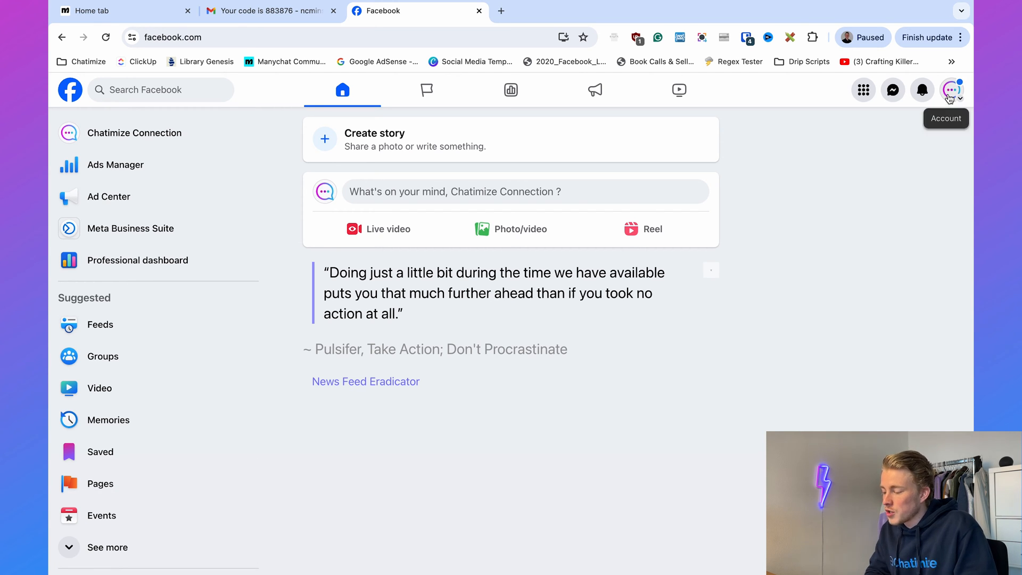
# Reach the Chatimize Connection page's Settings & privacy showing page access
pyautogui.click(951, 90)
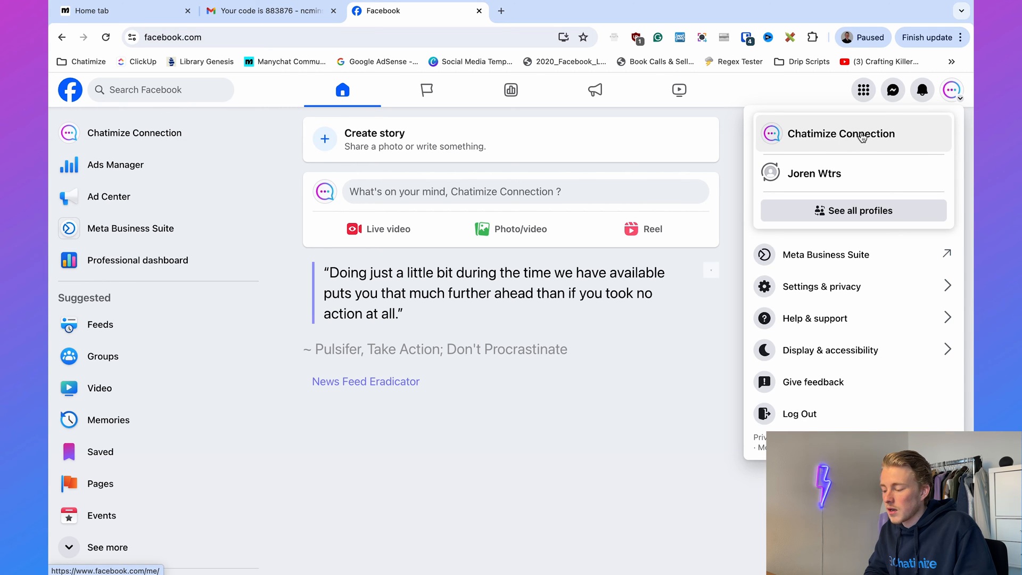
pyautogui.click(842, 133)
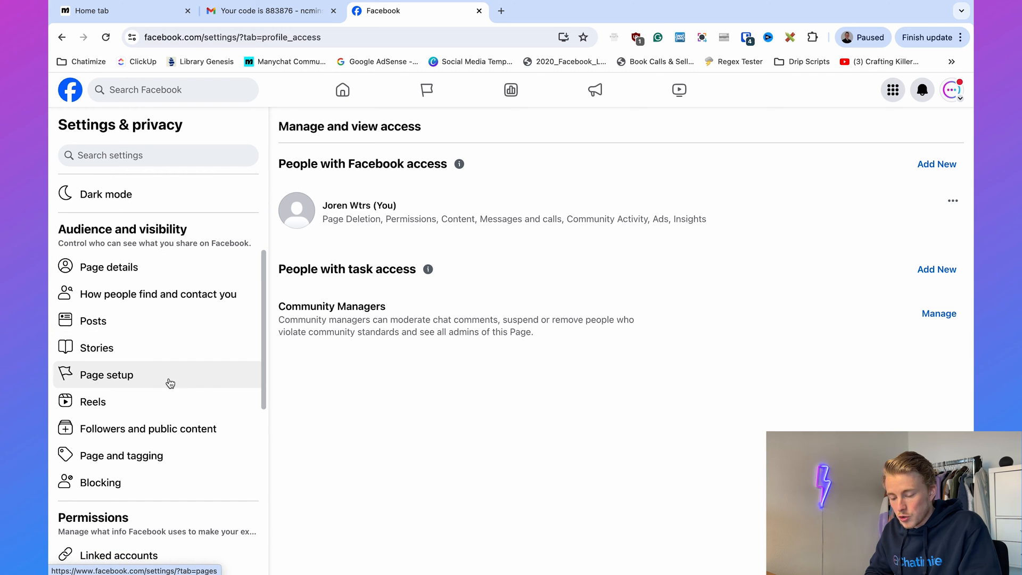
# Set Manychat as primary receiver for the handover protocol under Page setup > Advanced Messaging
pyautogui.click(106, 374)
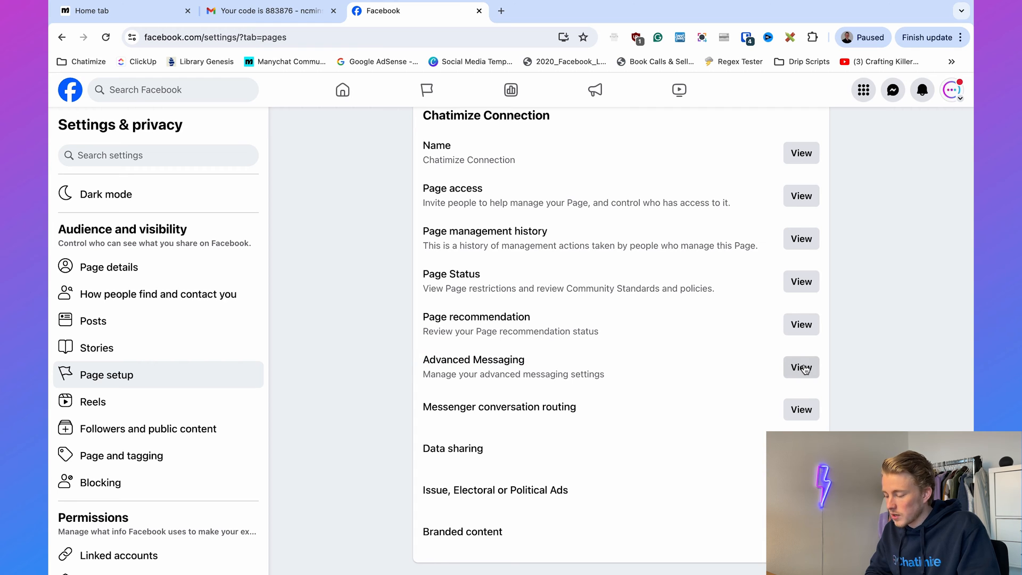
pyautogui.click(801, 367)
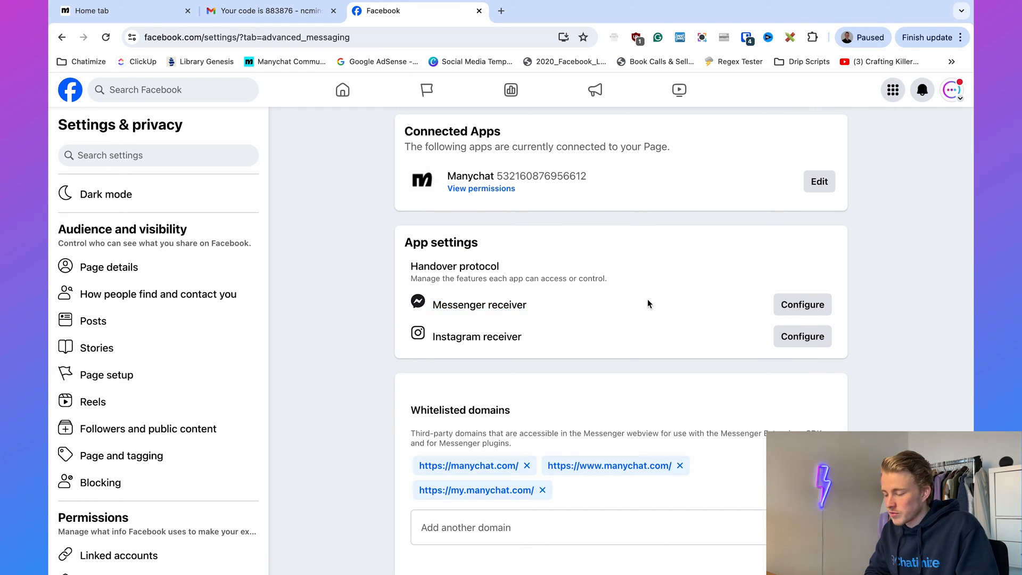
pyautogui.click(802, 305)
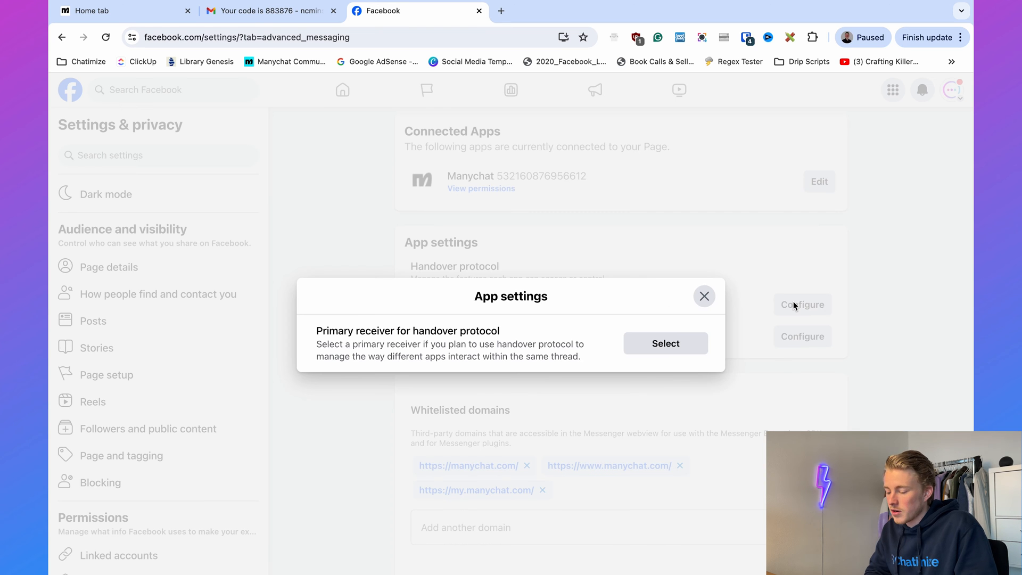
pyautogui.click(665, 344)
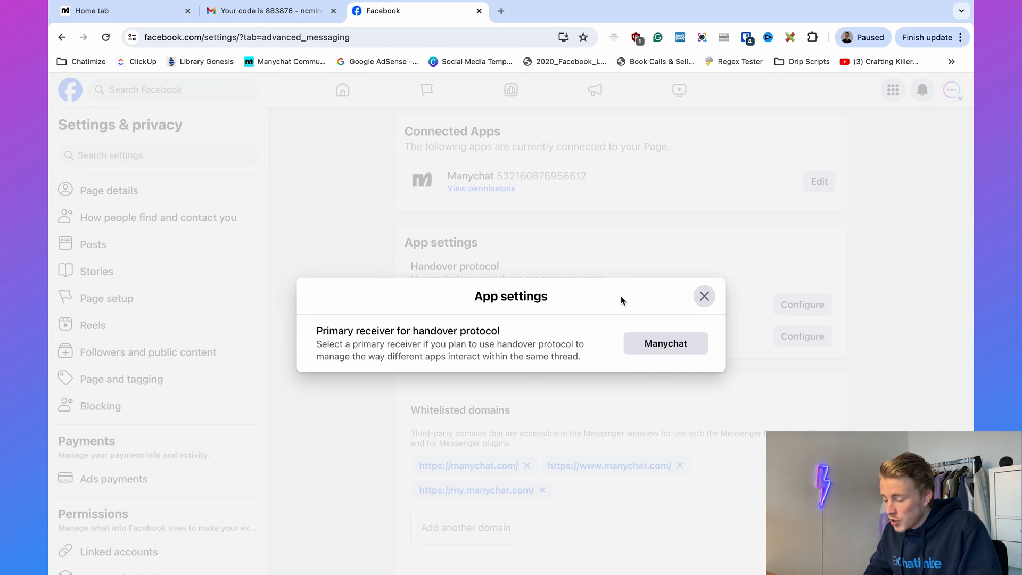
# Close the App settings dialog and review the page's Test post
pyautogui.click(704, 296)
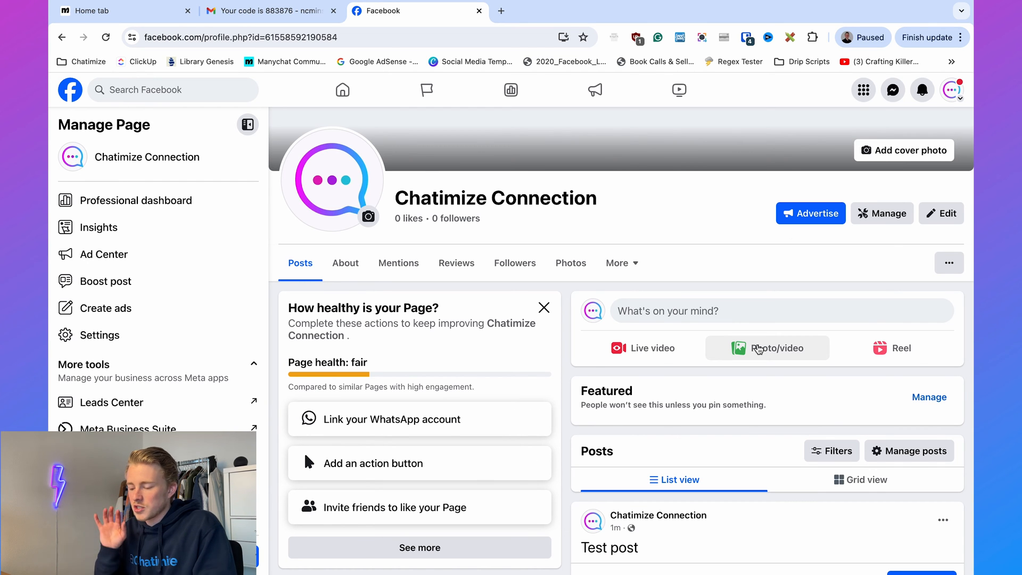
pyautogui.scroll(-3)
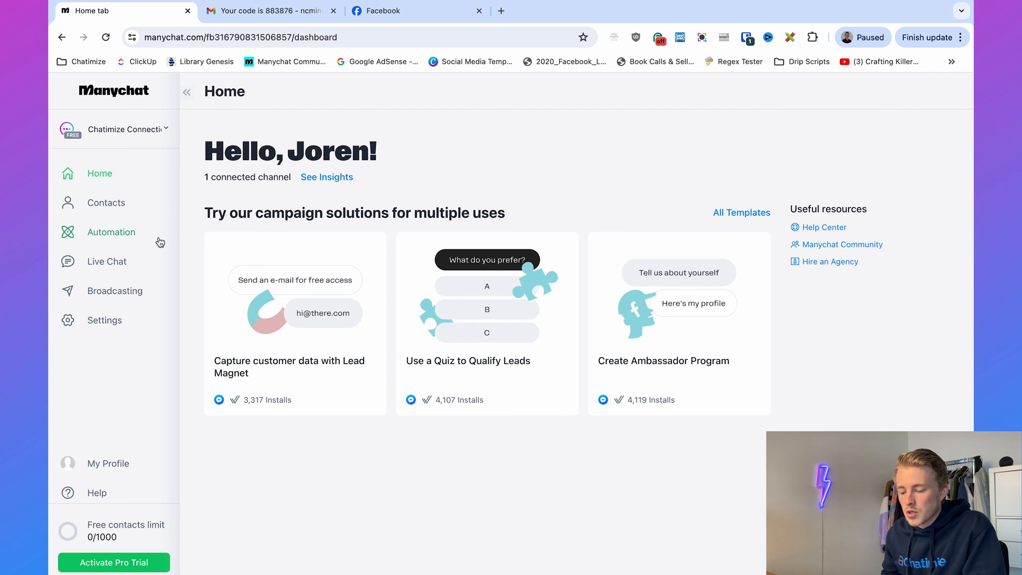
# Create a new automation with a Facebook Comments trigger watching the Test post
pyautogui.click(111, 231)
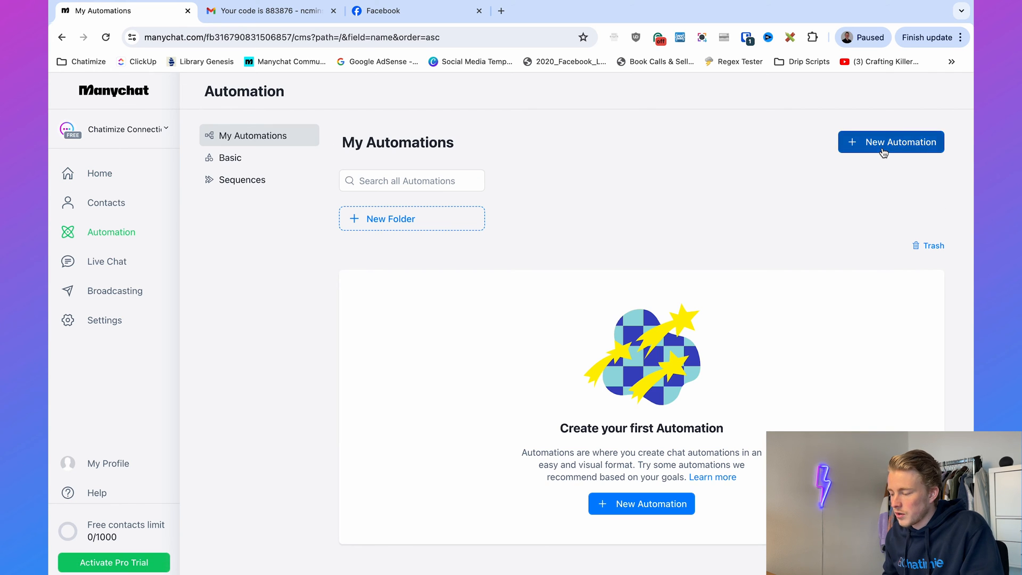
pyautogui.click(890, 142)
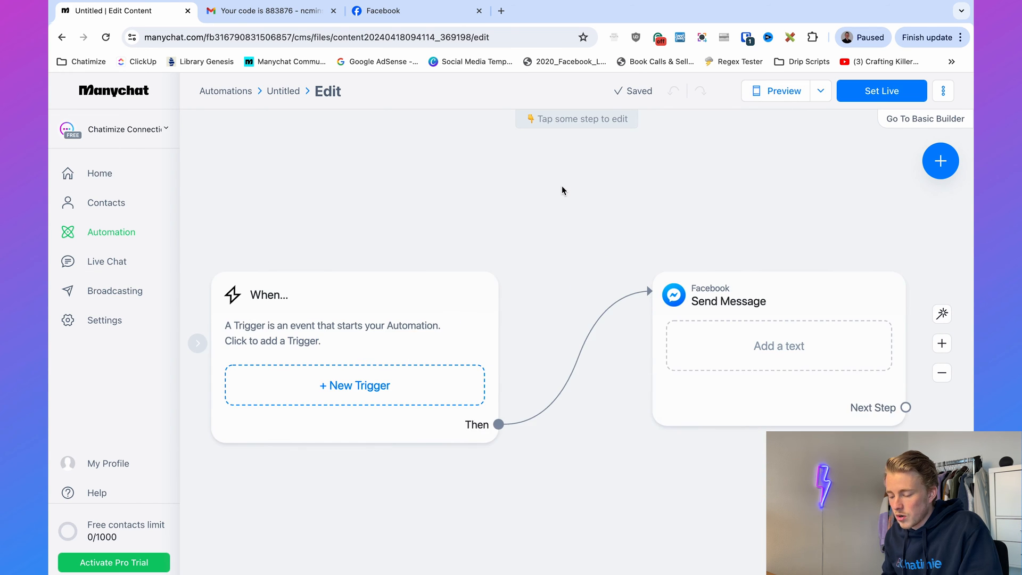
pyautogui.click(353, 385)
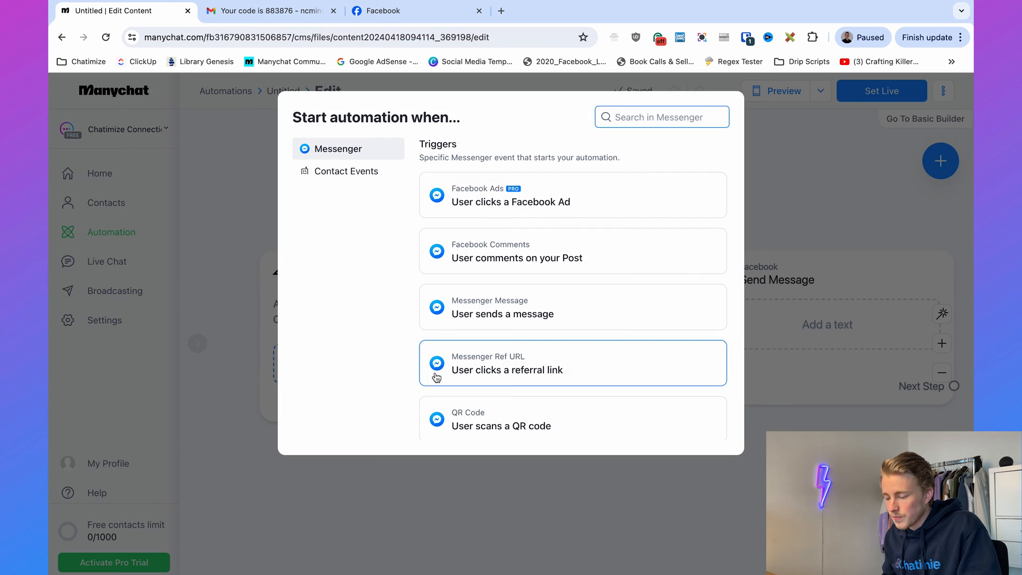
pyautogui.moveTo(516, 257)
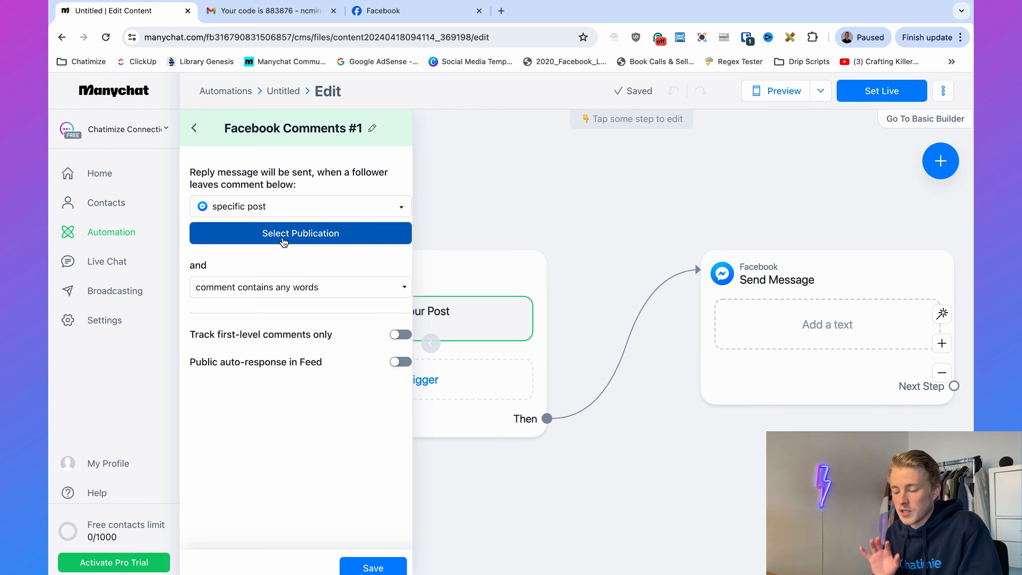
pyautogui.click(300, 233)
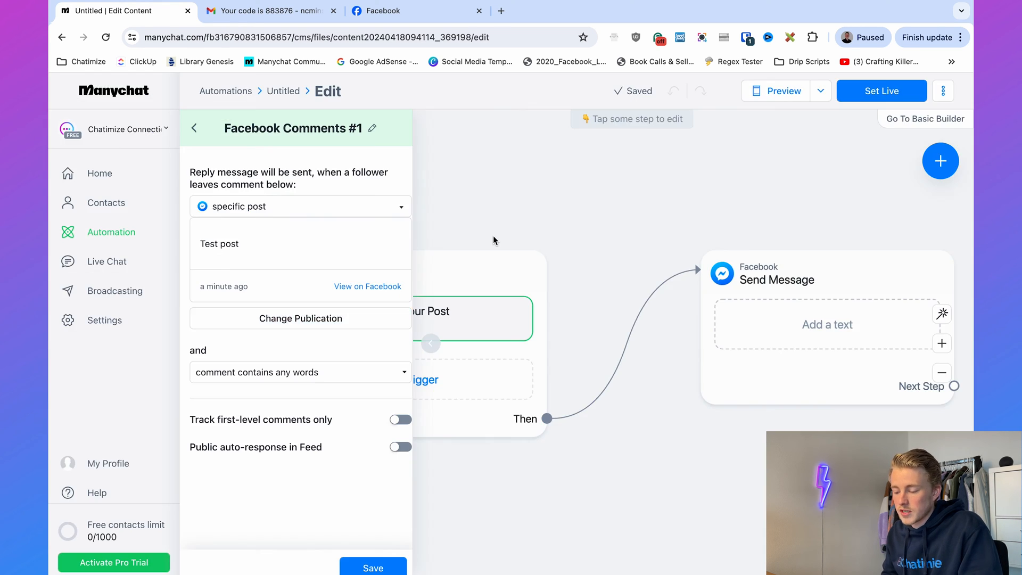
# Require comments containing the keyword 'test' and enable public feed auto-response
pyautogui.click(299, 373)
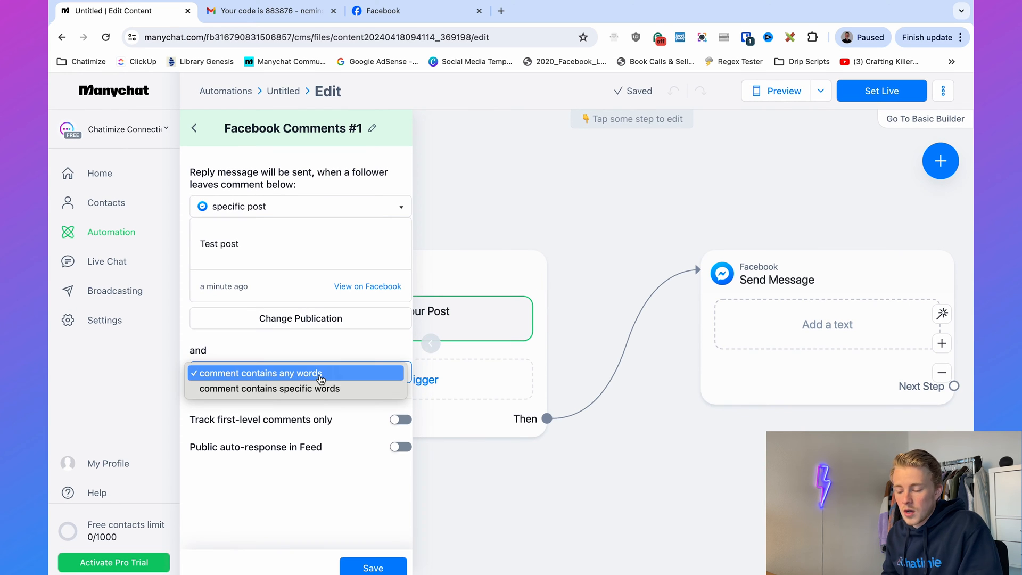
pyautogui.click(269, 389)
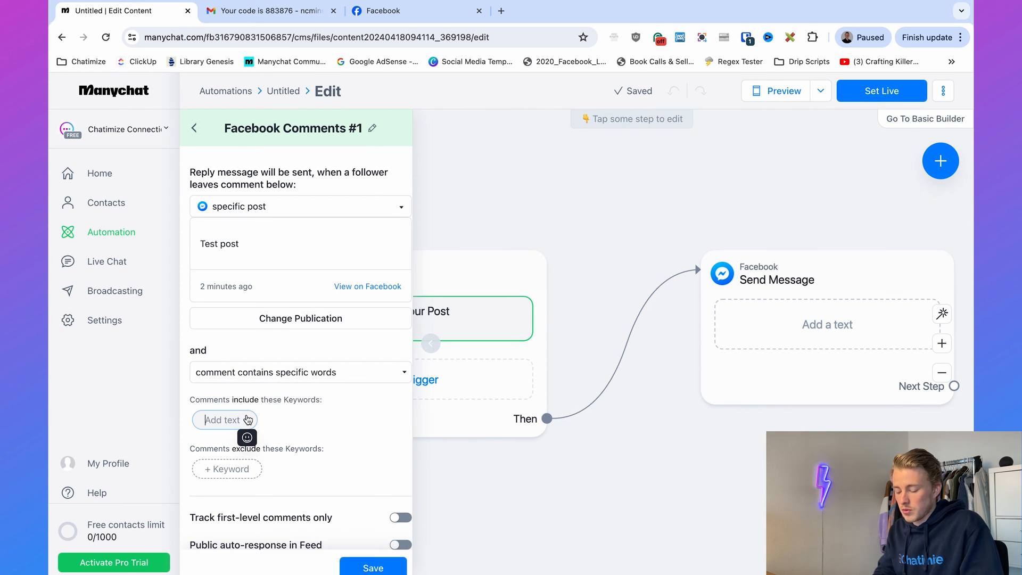
pyautogui.write('test')
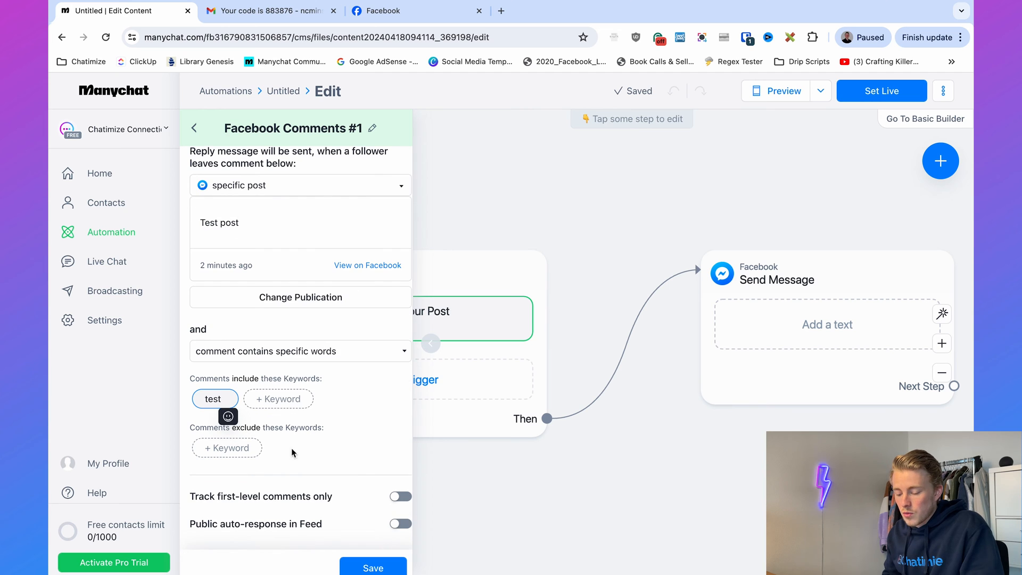
pyautogui.click(400, 524)
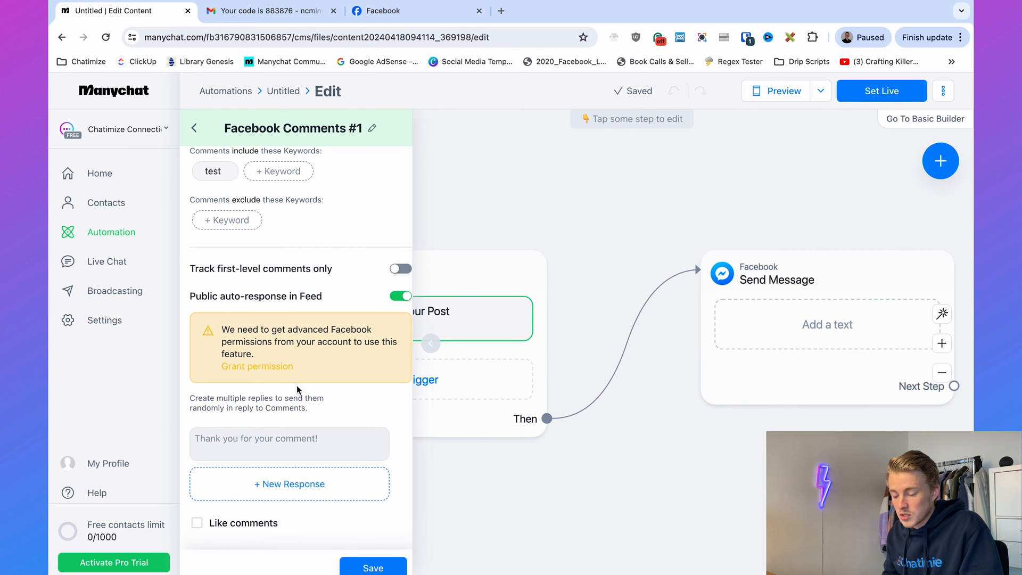
# Grant Manychat Facebook permission to manage the Page's comments, continuing as the user
pyautogui.click(256, 366)
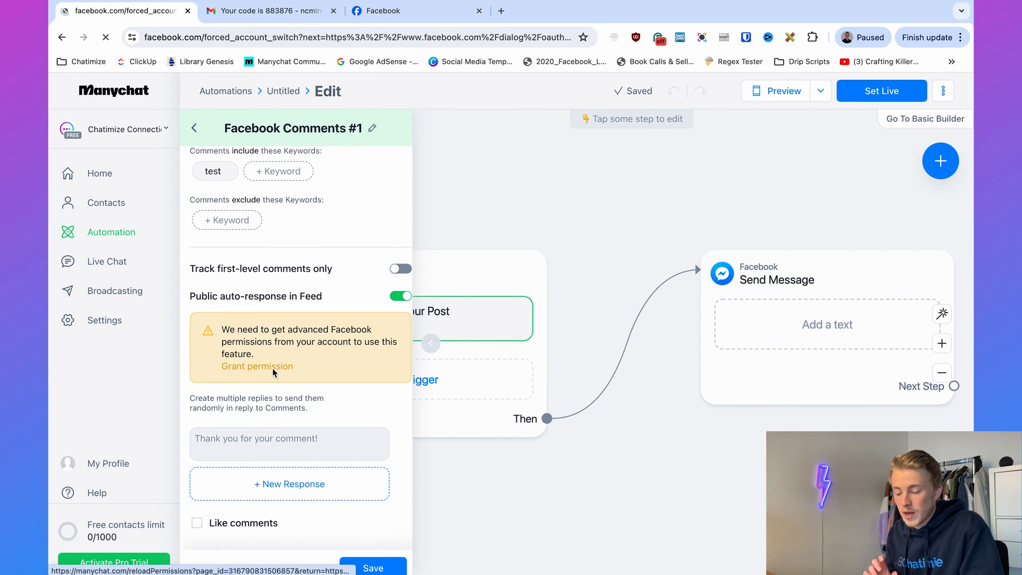
pyautogui.click(256, 365)
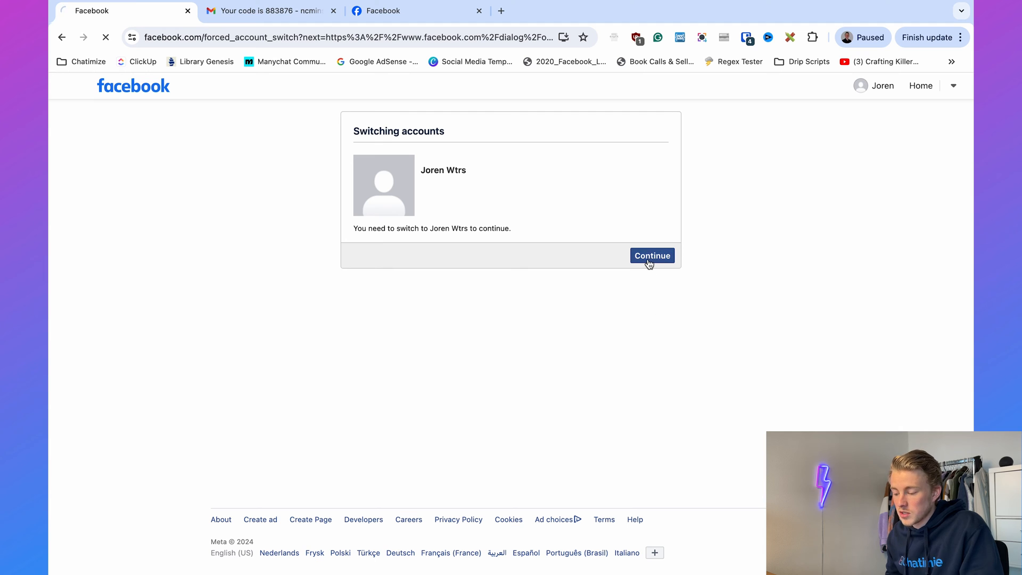
pyautogui.click(651, 254)
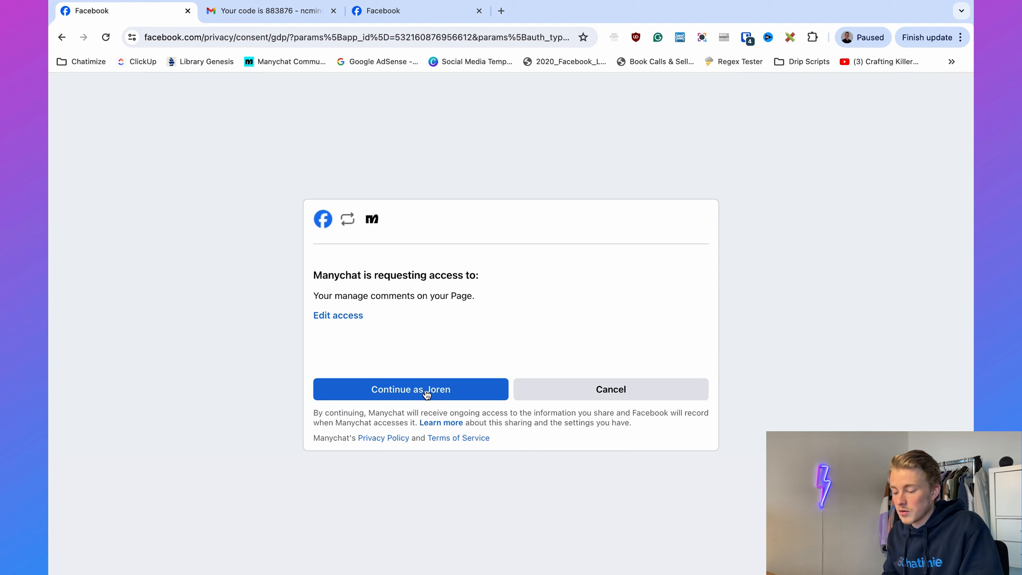
pyautogui.click(410, 389)
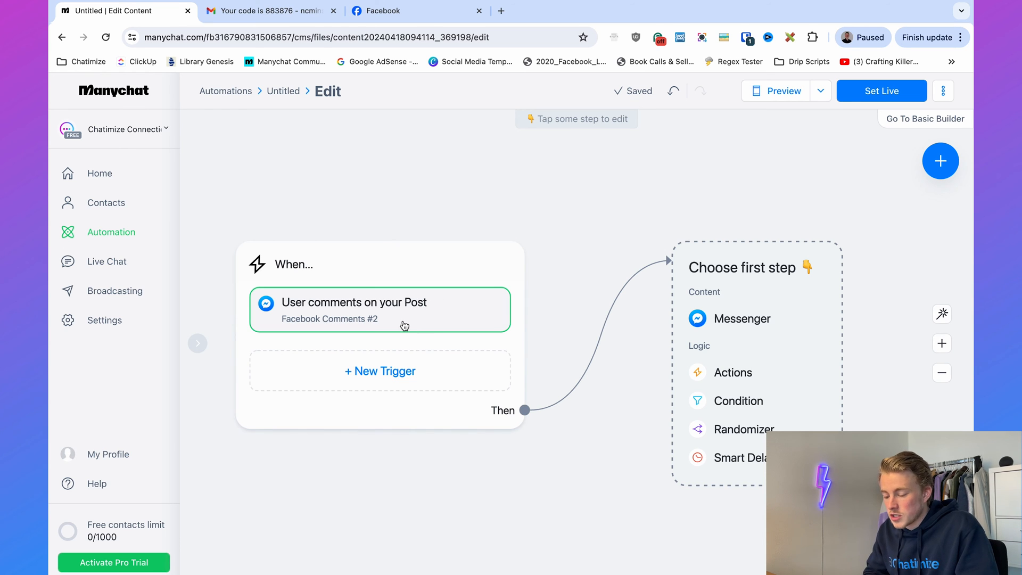
# Point the comment trigger at the Test post, requiring comments containing the keyword test
pyautogui.click(354, 310)
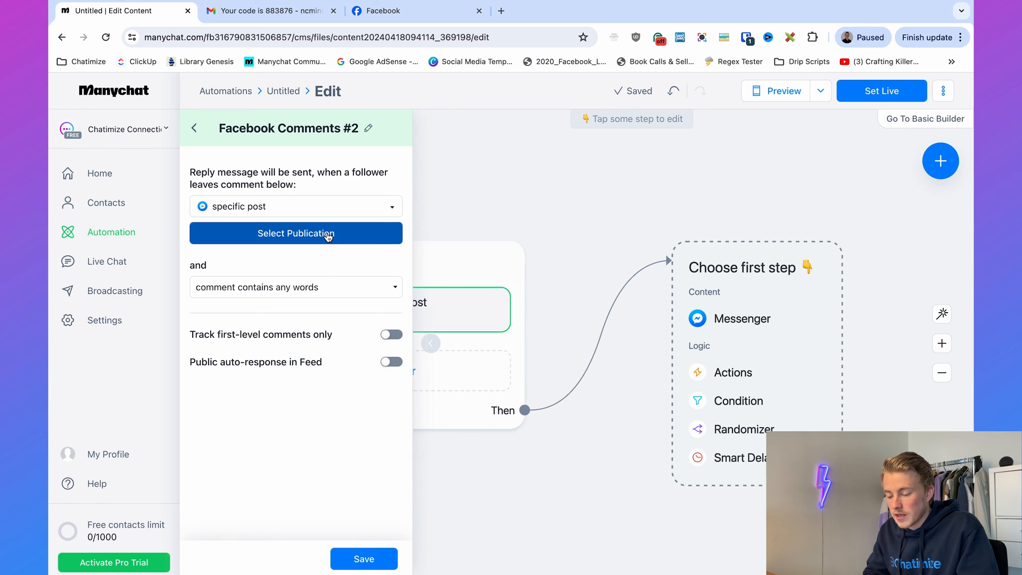
pyautogui.click(295, 233)
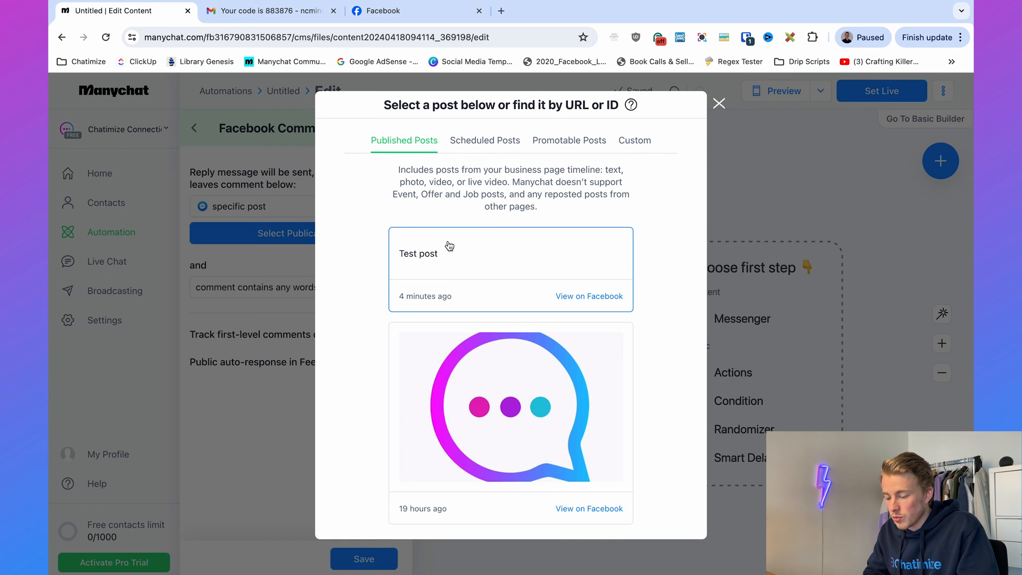
pyautogui.click(510, 253)
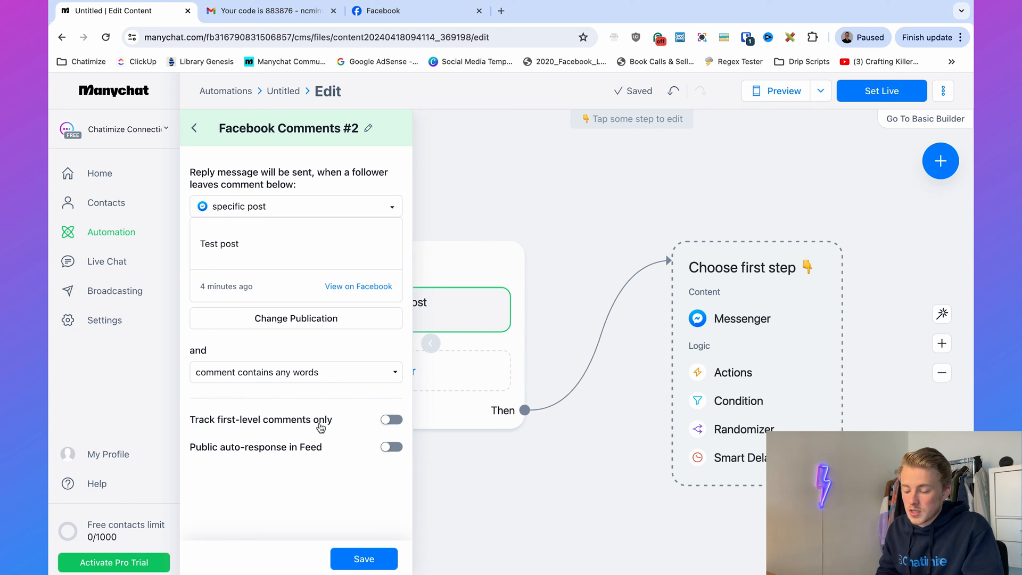
pyautogui.click(295, 373)
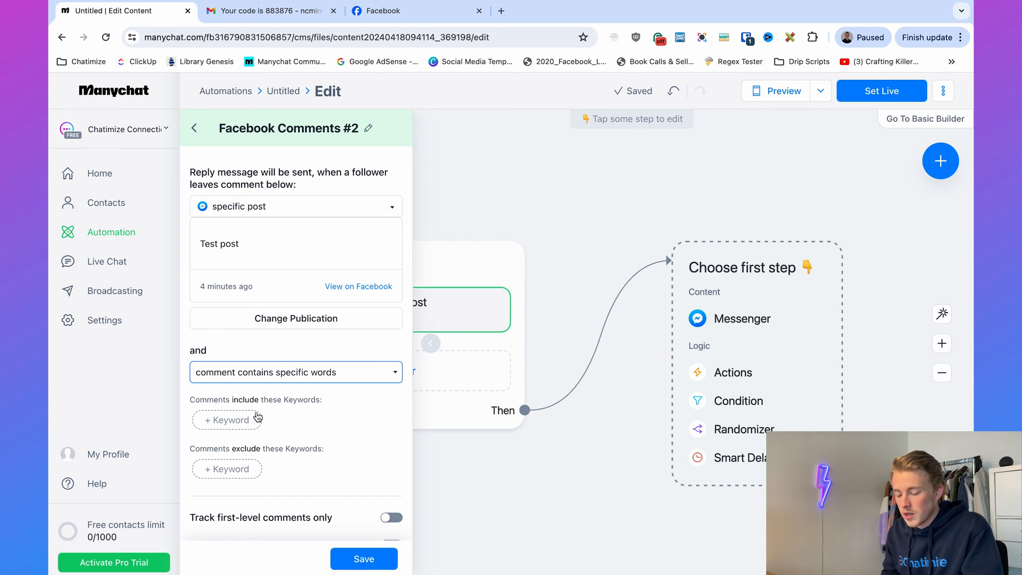
pyautogui.write('teest')
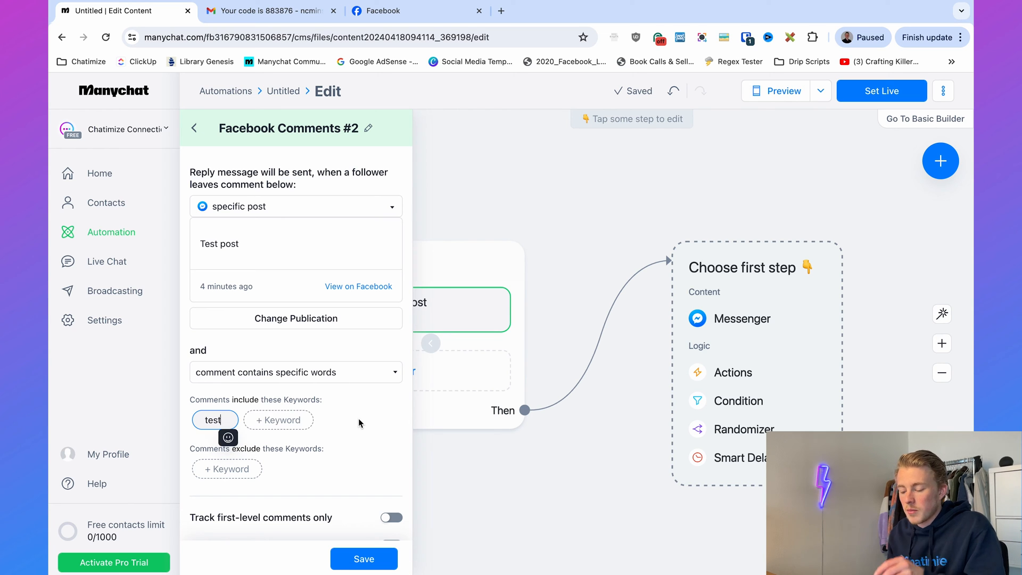
# Enable a public 'Thank you for your comment!' auto-reply, like triggering comments, and save
pyautogui.scroll(-3)
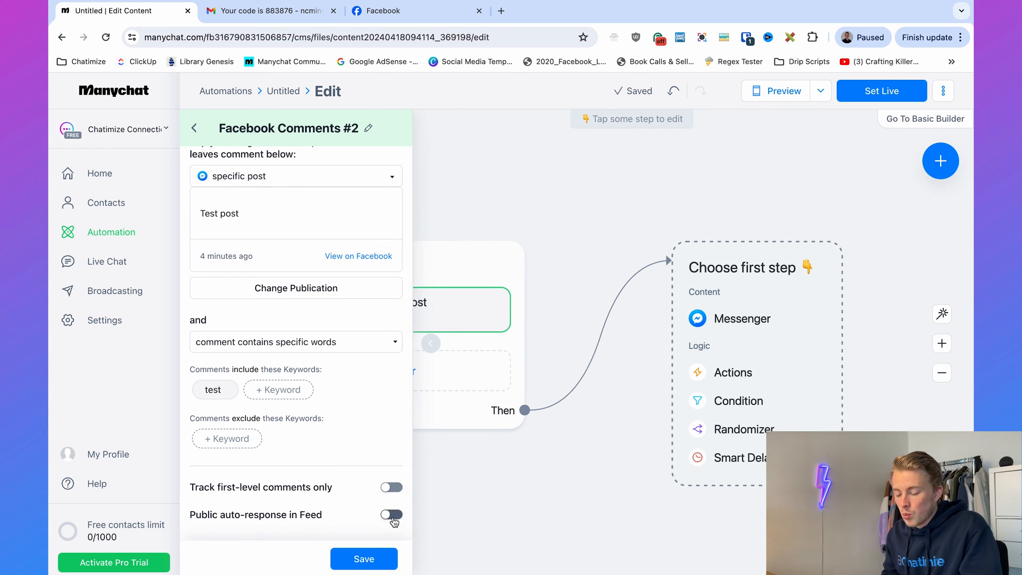
pyautogui.click(391, 515)
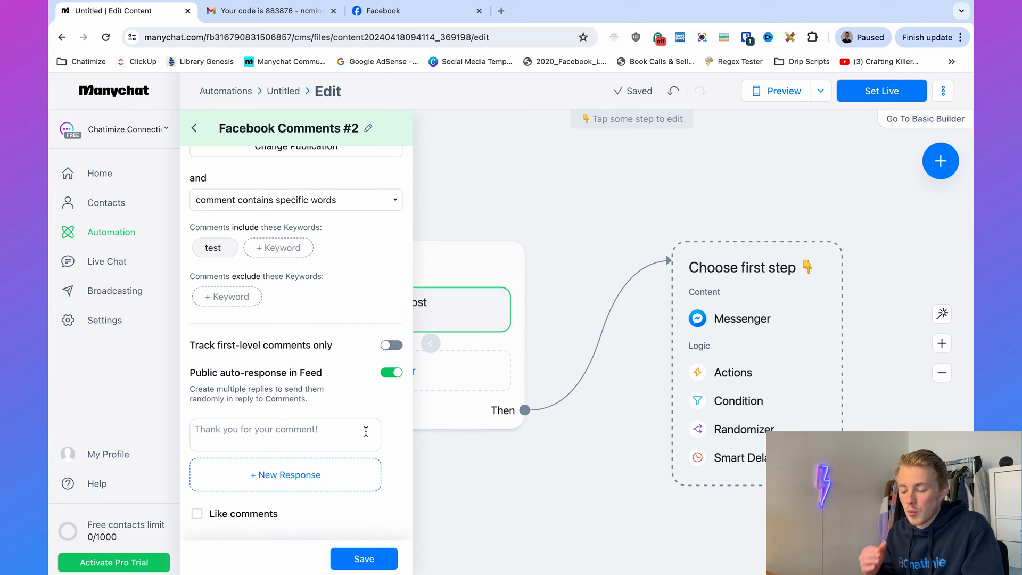
pyautogui.click(286, 434)
pyautogui.write('Thank you for your comment!')
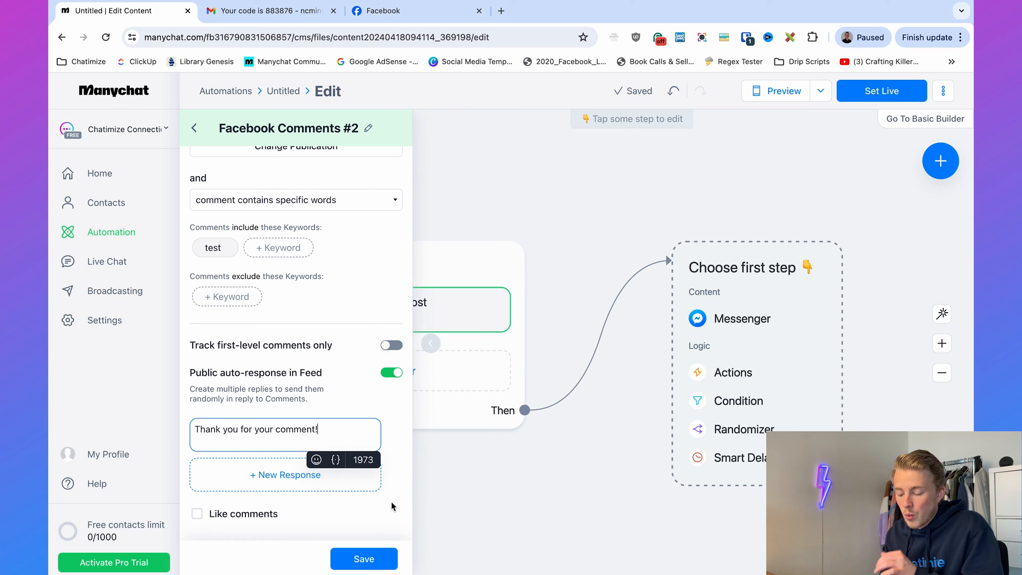
pyautogui.click(197, 514)
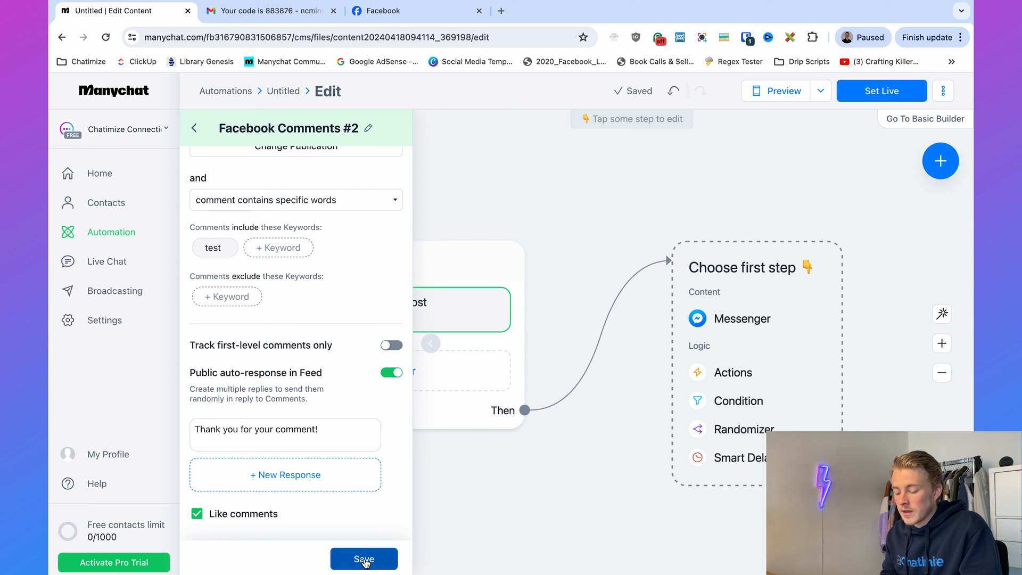
pyautogui.click(365, 559)
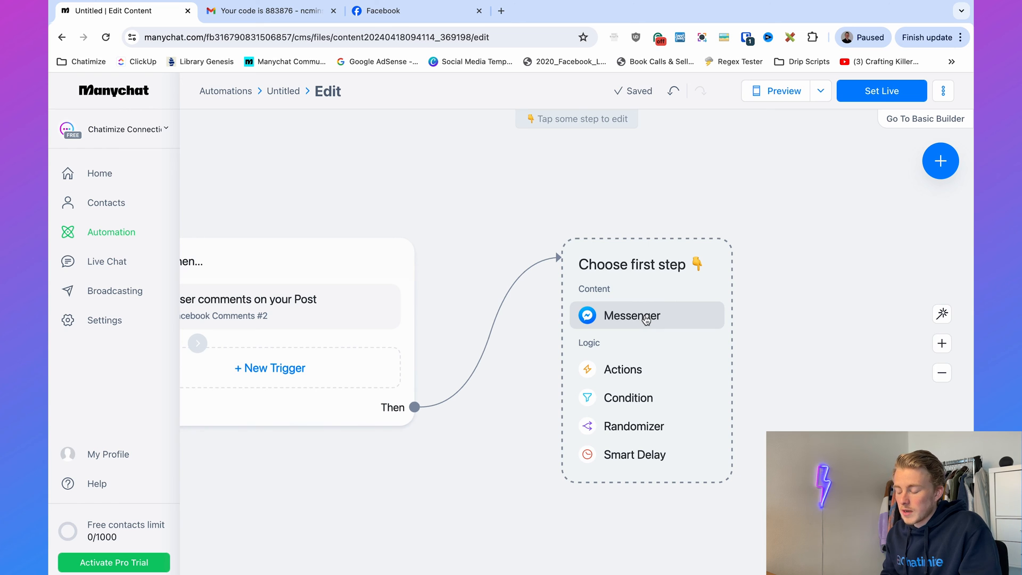
# Add a Messenger comment reply 'Test' with a button titled Test
pyautogui.click(630, 315)
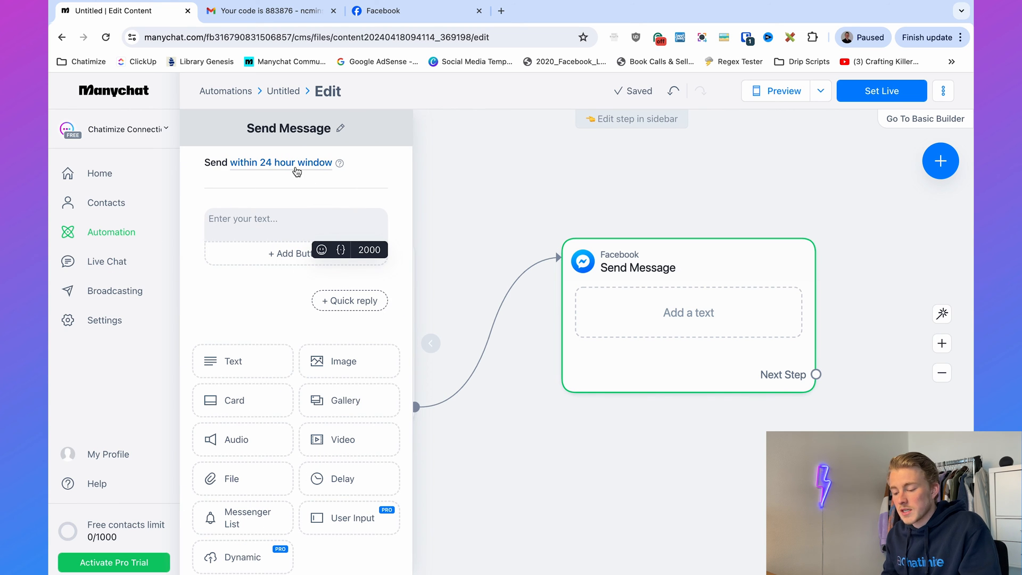
pyautogui.click(281, 162)
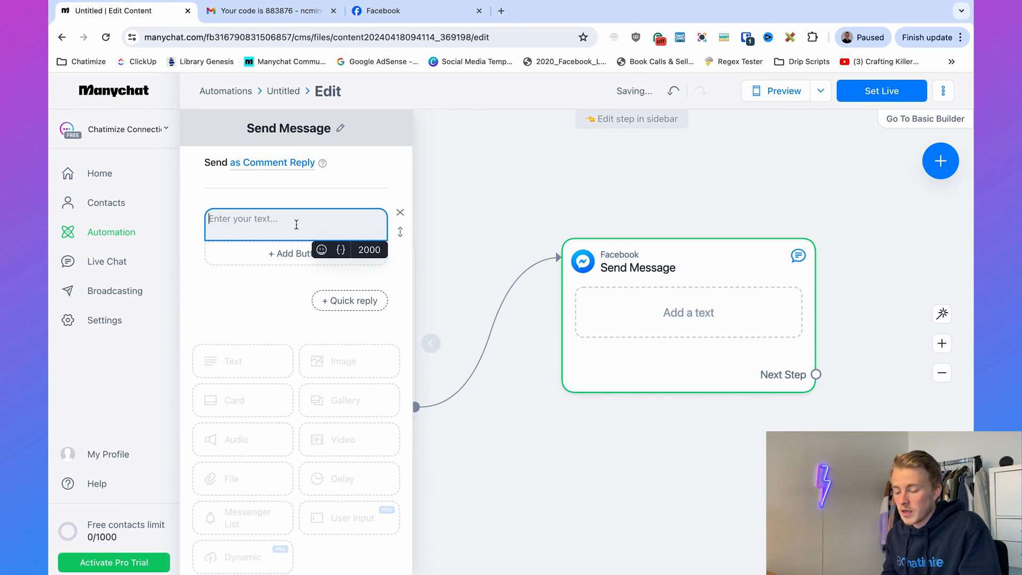
pyautogui.write('Test')
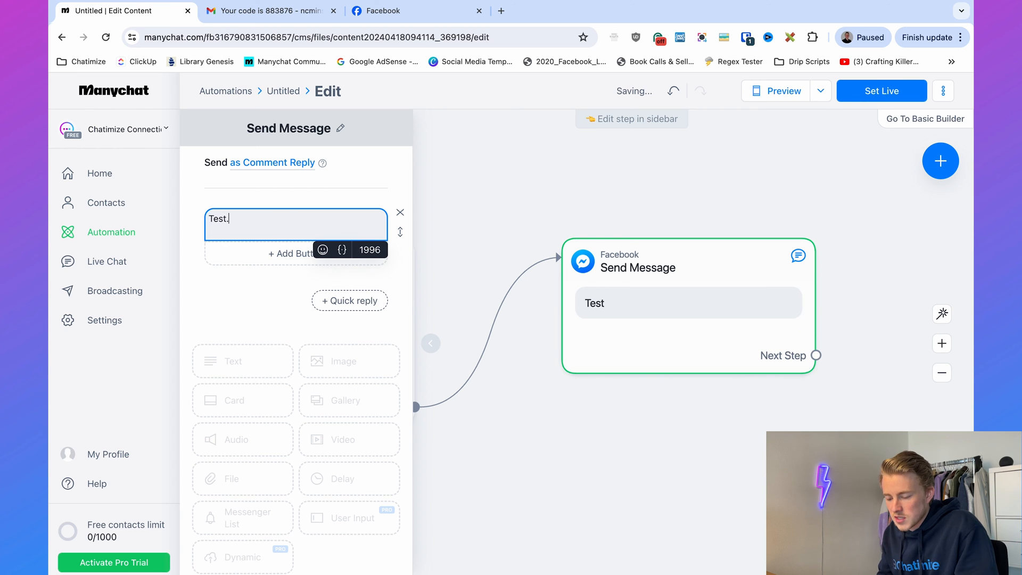
pyautogui.click(296, 253)
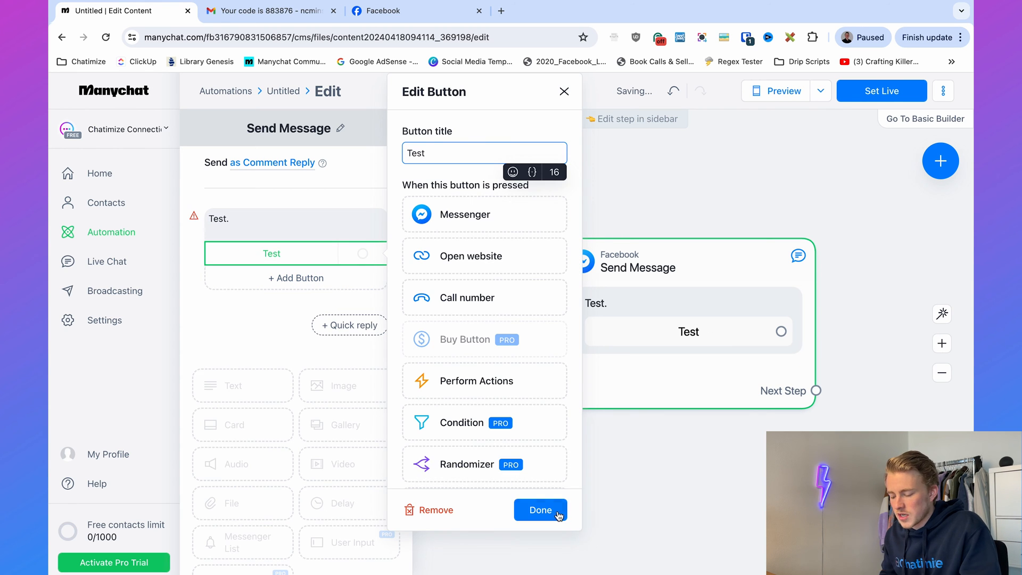
pyautogui.click(540, 510)
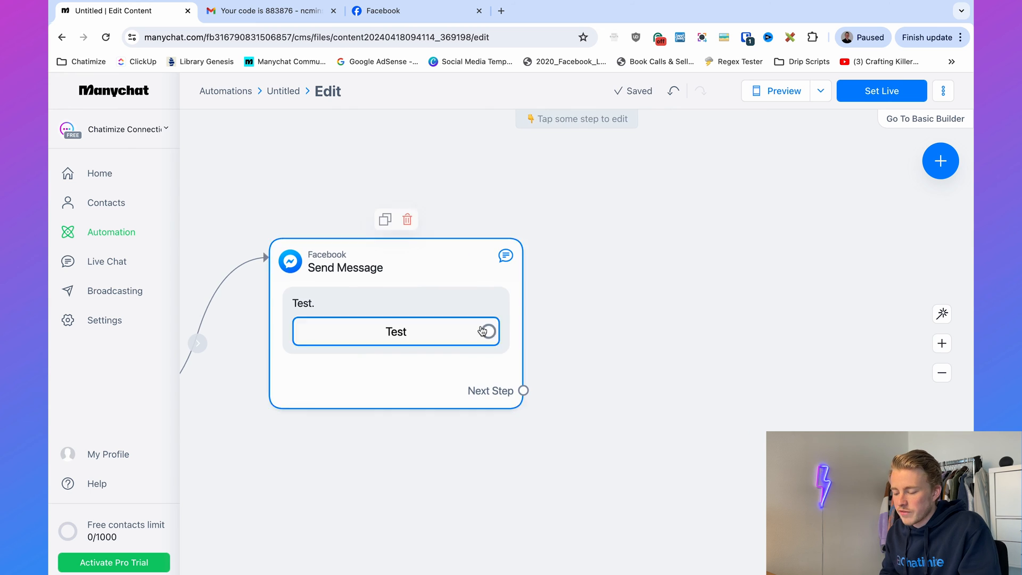
# Link the Test button to a follow-up message and set the automation live
pyautogui.click(396, 330)
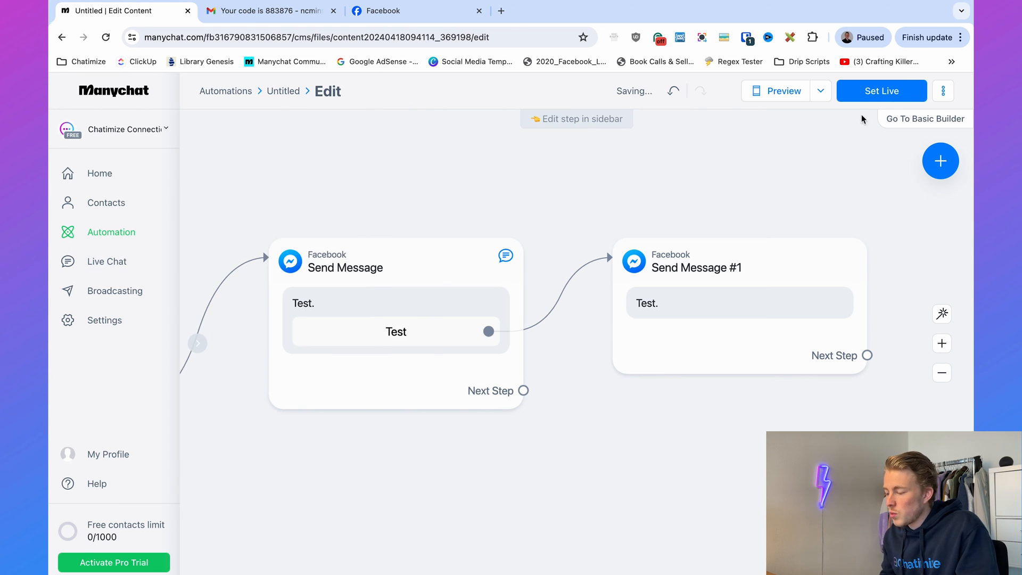
pyautogui.click(881, 91)
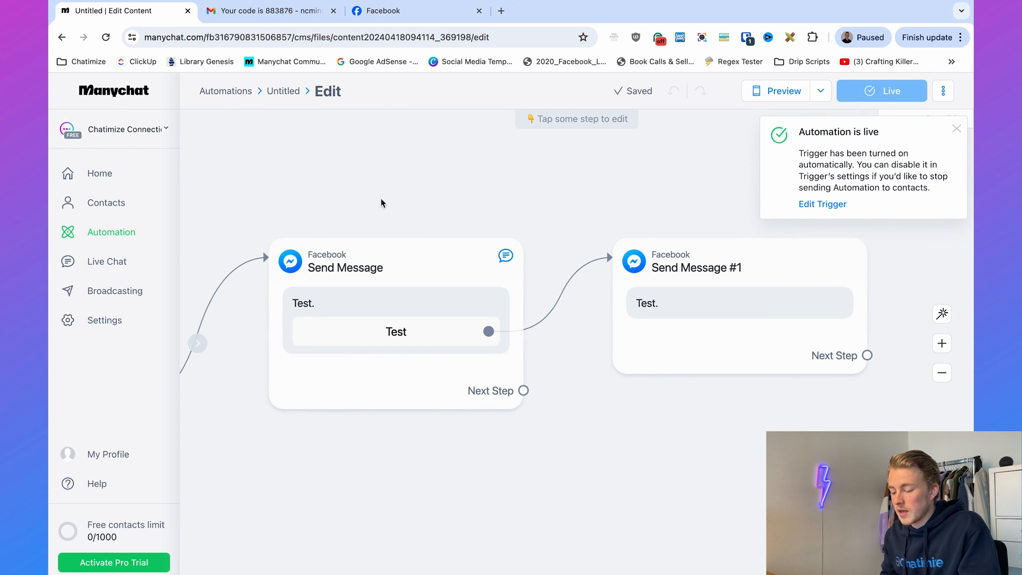
pyautogui.click(474, 318)
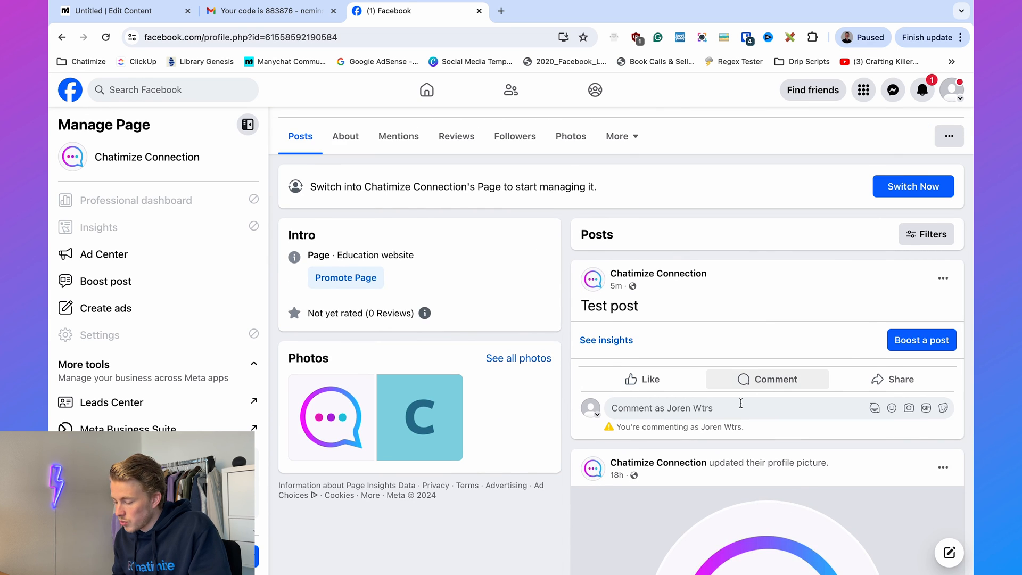
# Post a 'Test' comment on the Test post to trigger the Page's Messenger reply
pyautogui.write('Test')
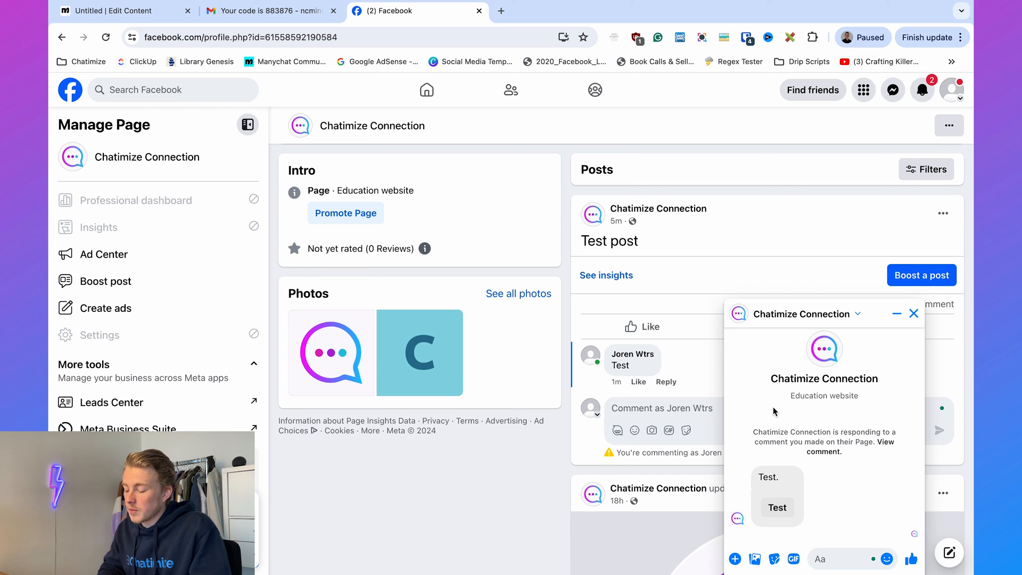
pyautogui.moveTo(777, 508)
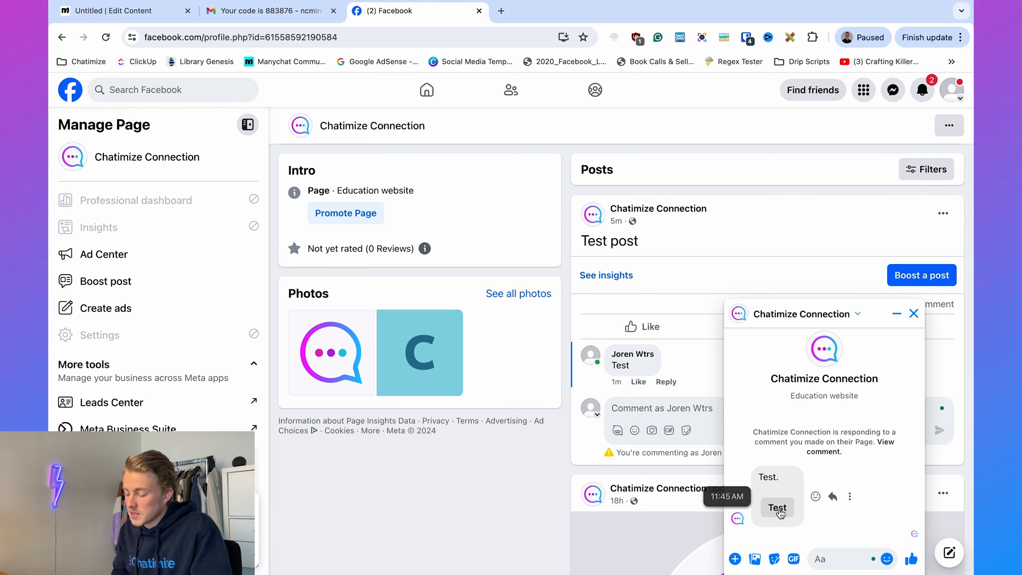